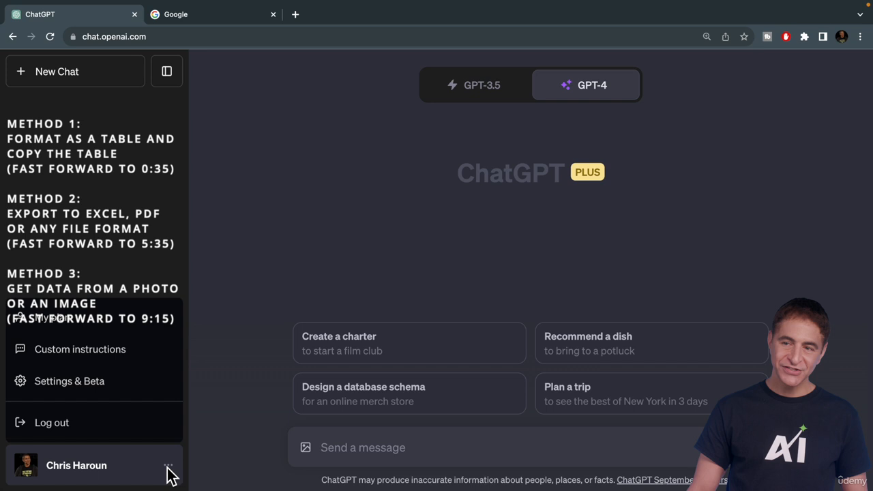
Review ChatGPT's custom instructions and close them without saving.
left_click(79, 349)
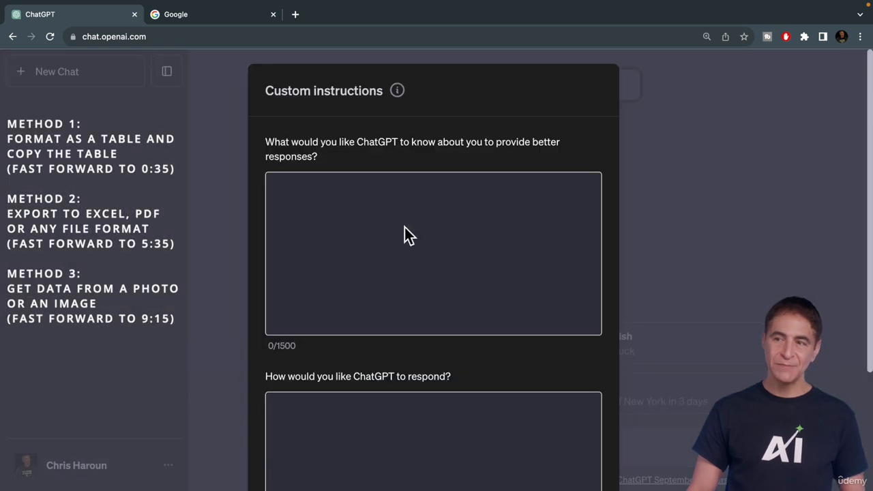
scroll("down", 3)
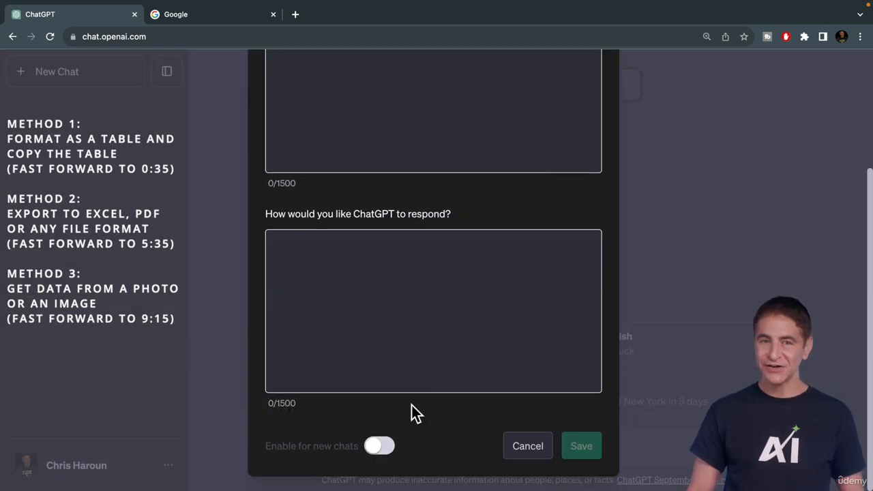
left_click(380, 444)
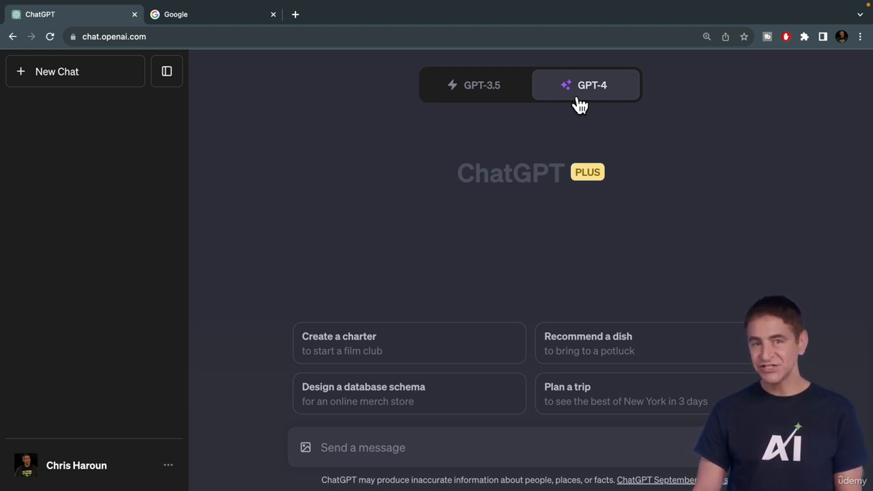
mouse_move(698, 124)
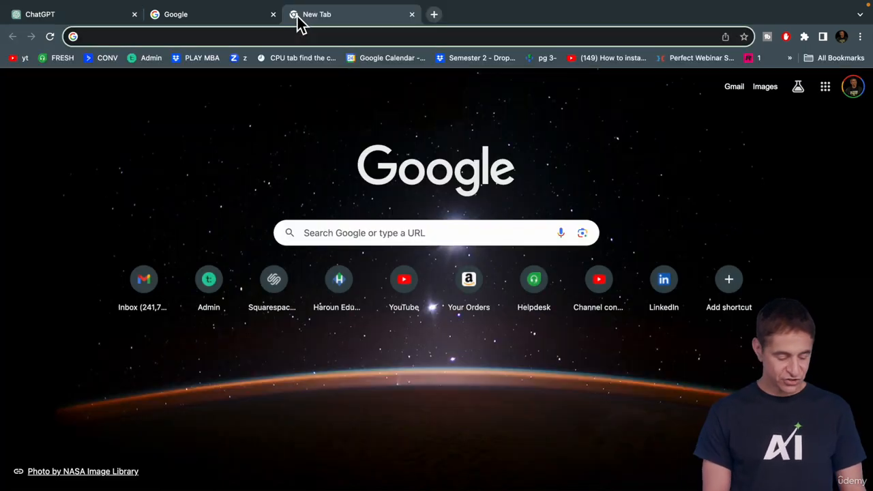
Look up Microsoft (MSFT) in SEC EDGAR's Company Filings search.
type("sec.gov")
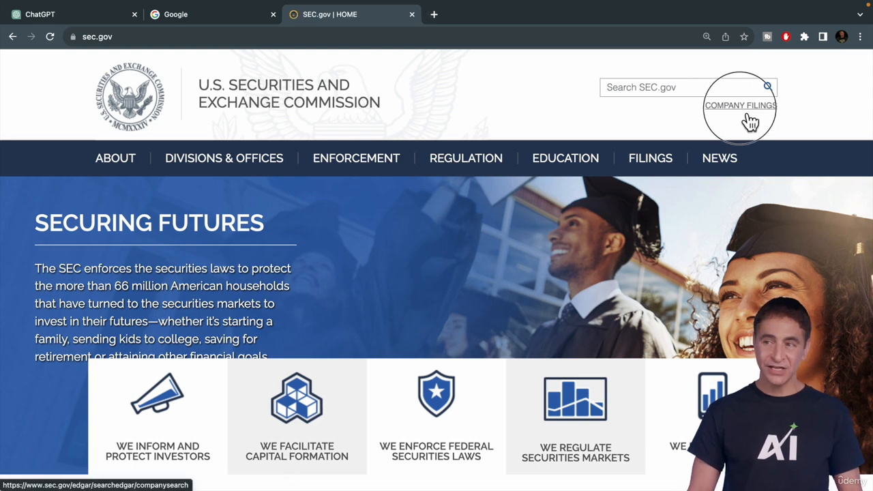
left_click(741, 105)
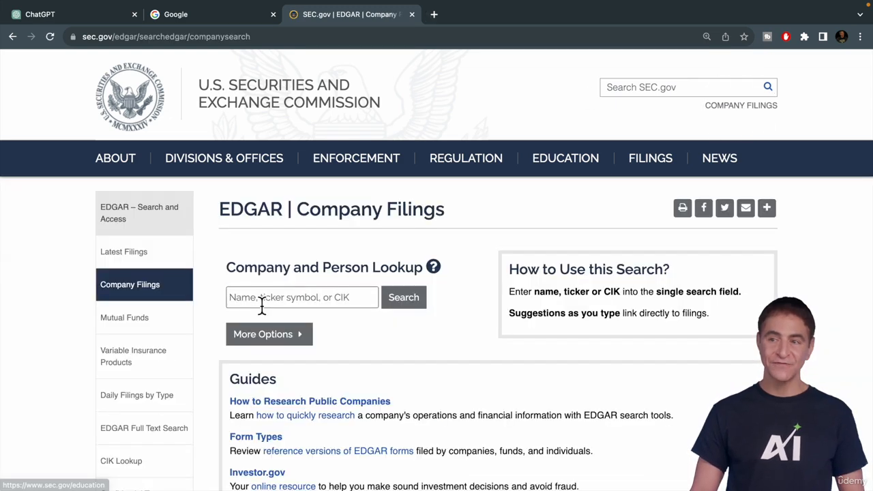
type("msft")
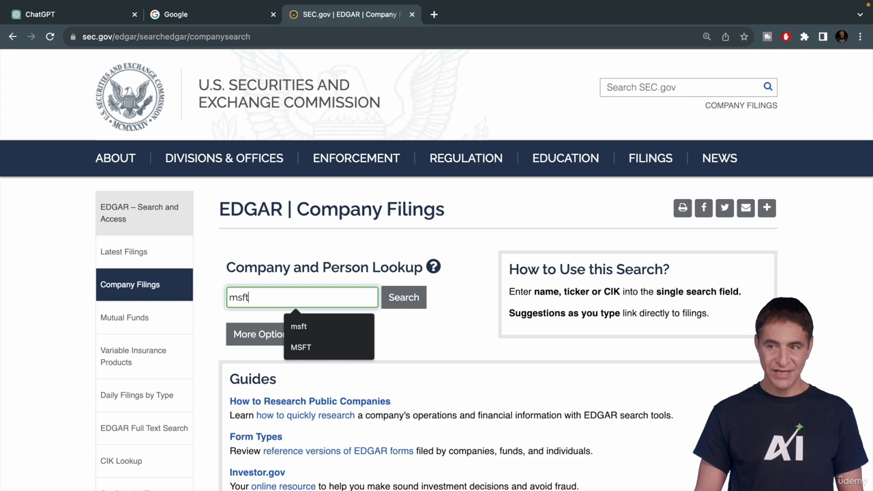
left_click(300, 347)
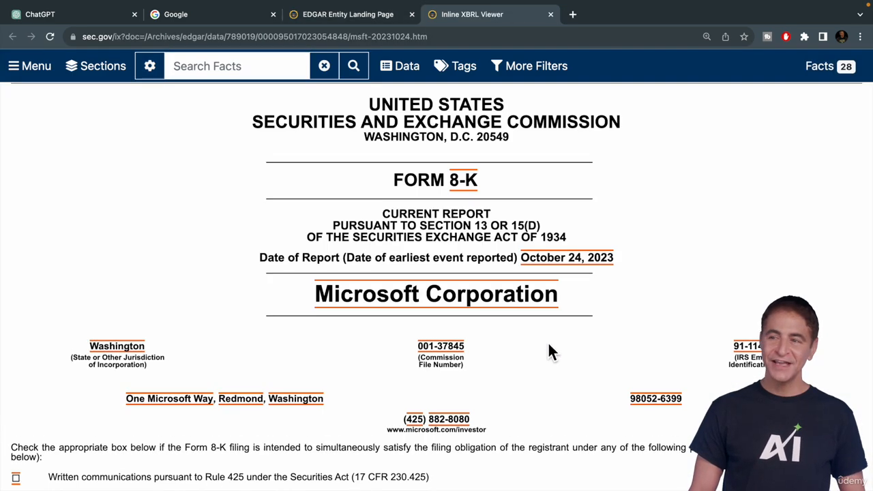
Open the October 24, 2023 Exhibit 99.1 press release and reach its income statement table.
scroll("down", 3)
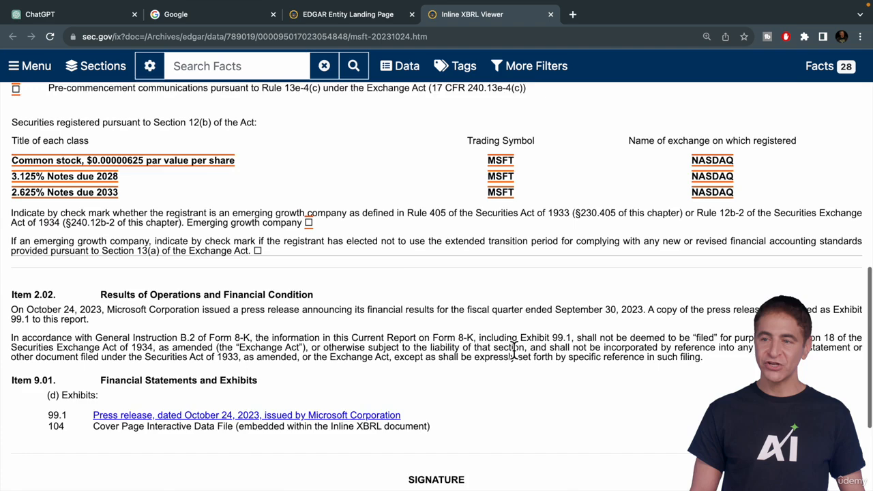
left_click(245, 414)
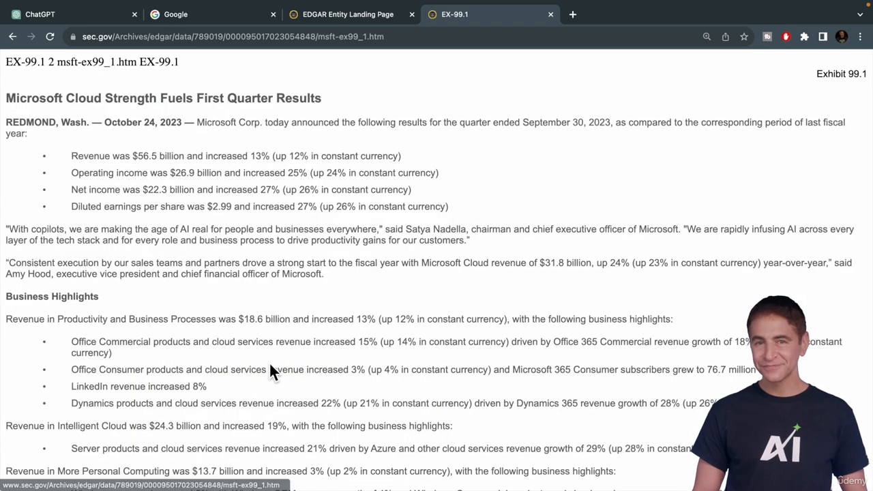
mouse_move(420, 265)
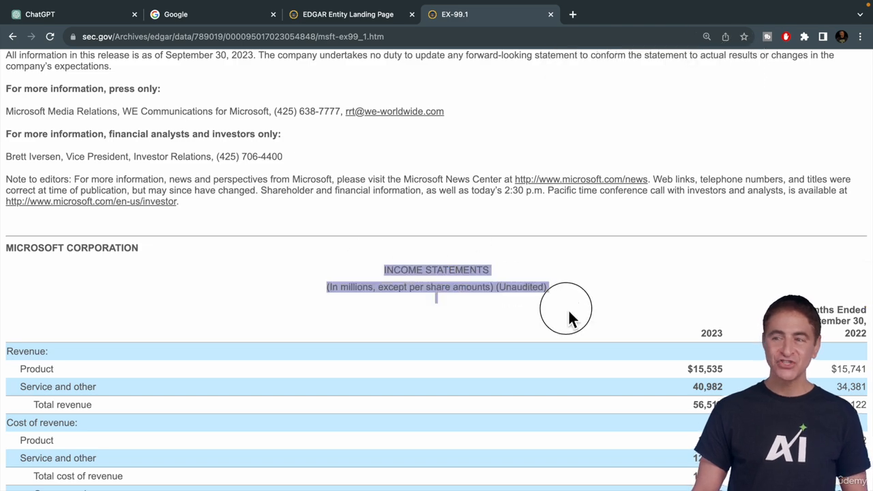
scroll("down", 3)
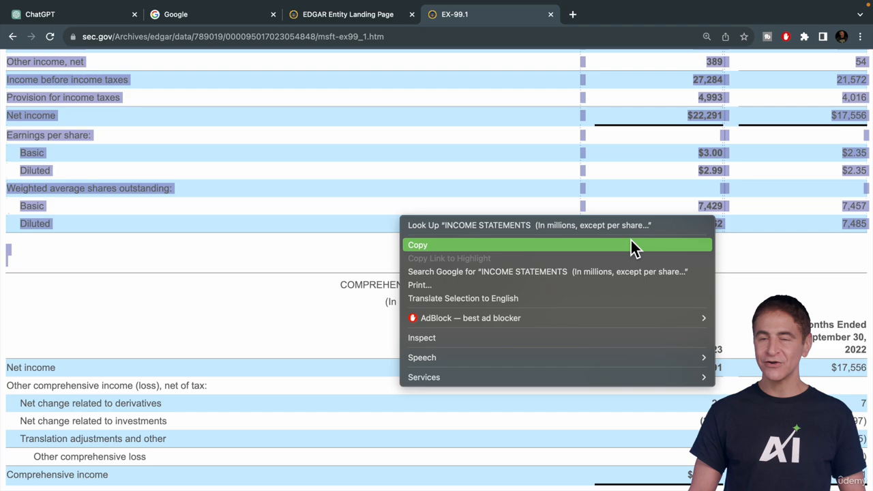
Send ChatGPT 'put this income statement data into a table:' with the pasted Microsoft figures.
left_click(39, 14)
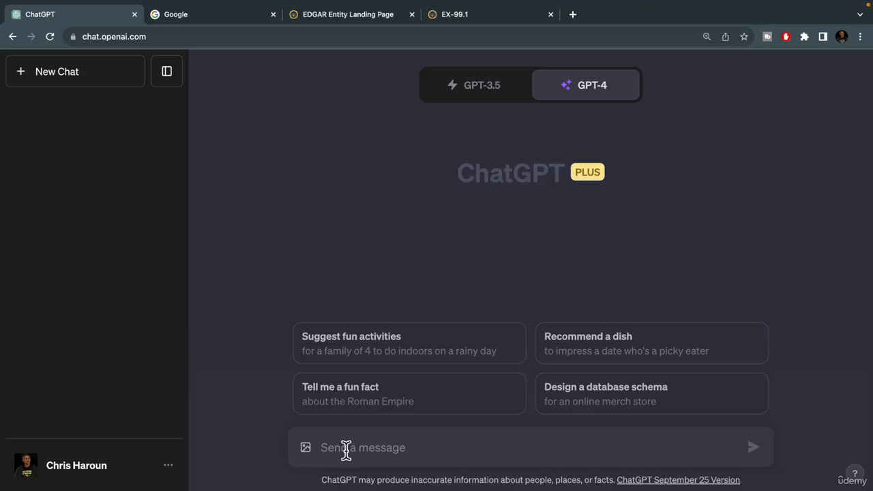
mouse_move(286, 237)
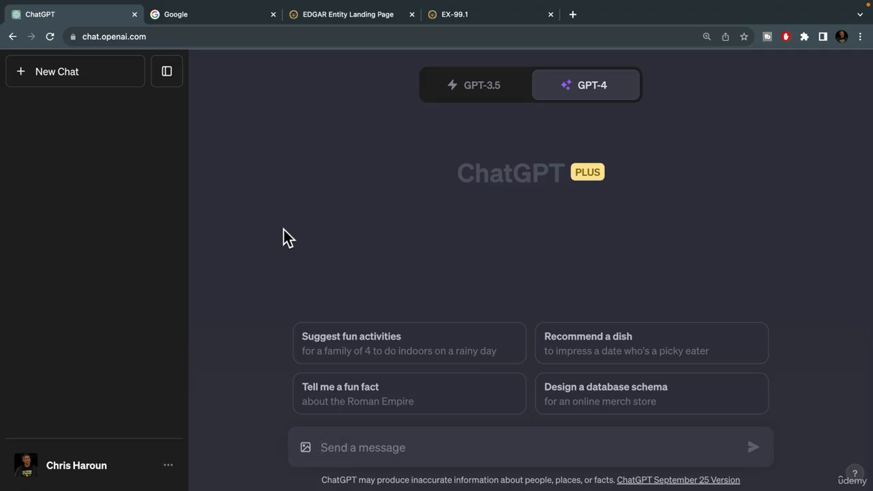
type("put this income statement data into a table:")
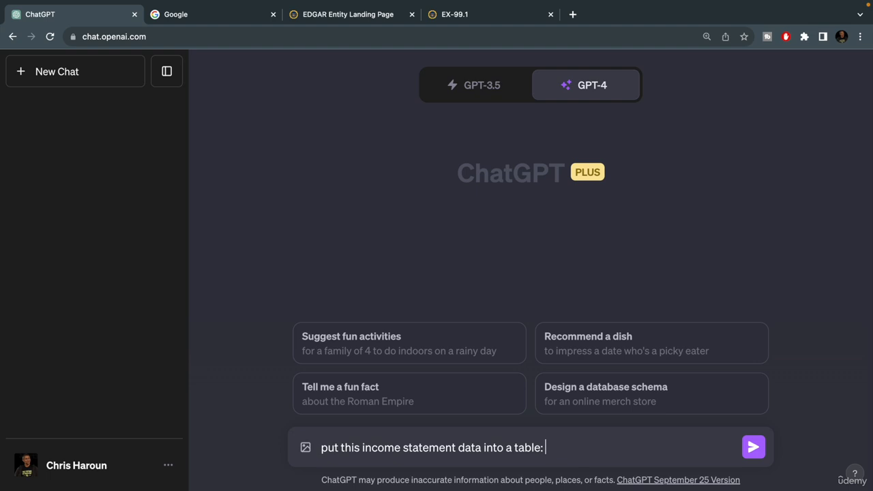
left_click(753, 447)
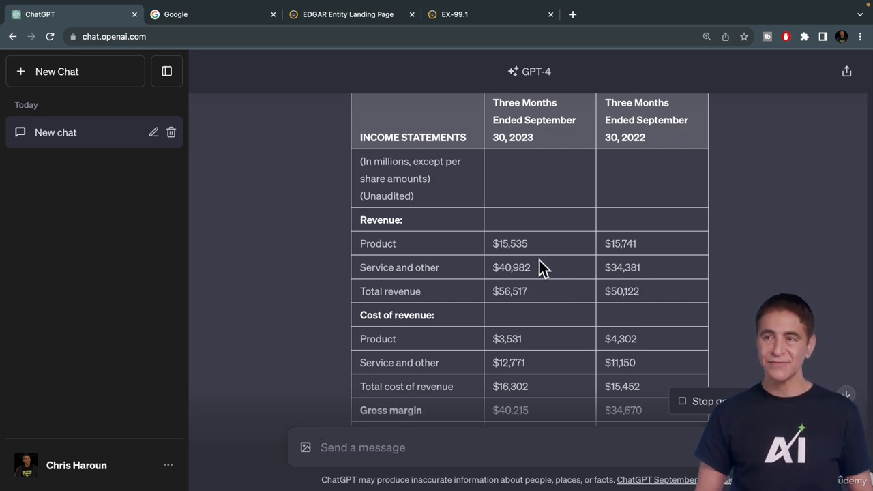
mouse_move(586, 259)
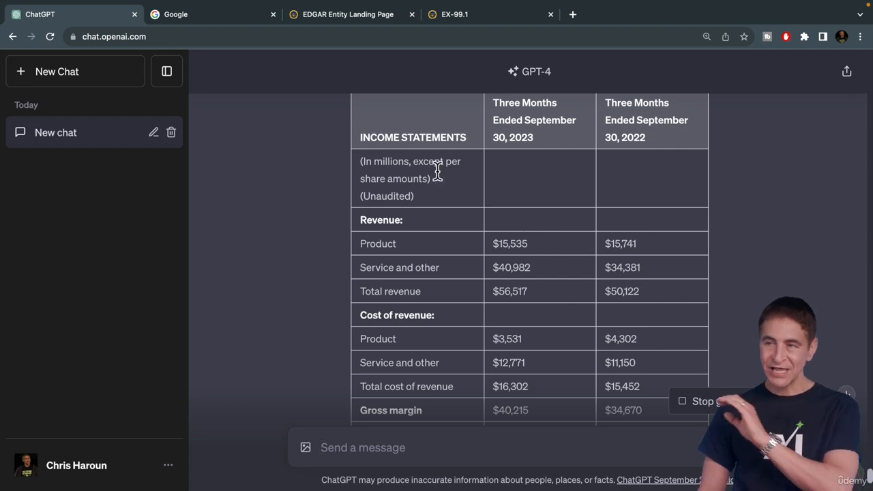
mouse_move(382, 243)
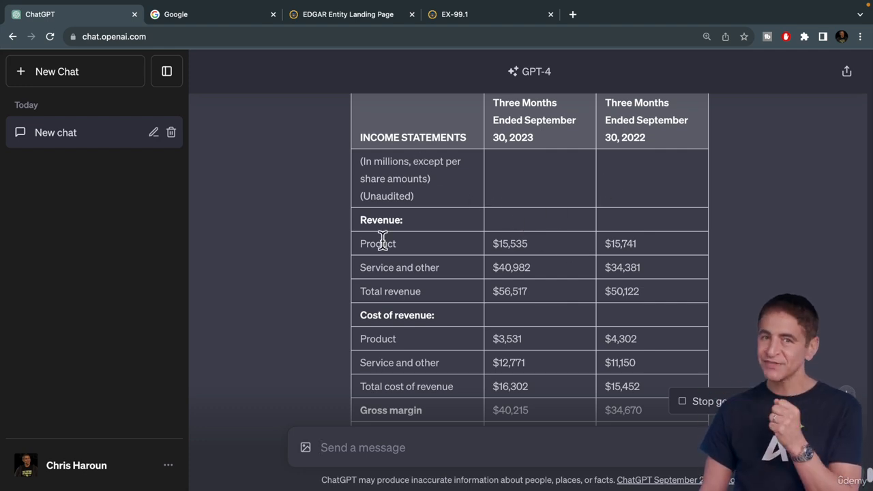
left_click(175, 14)
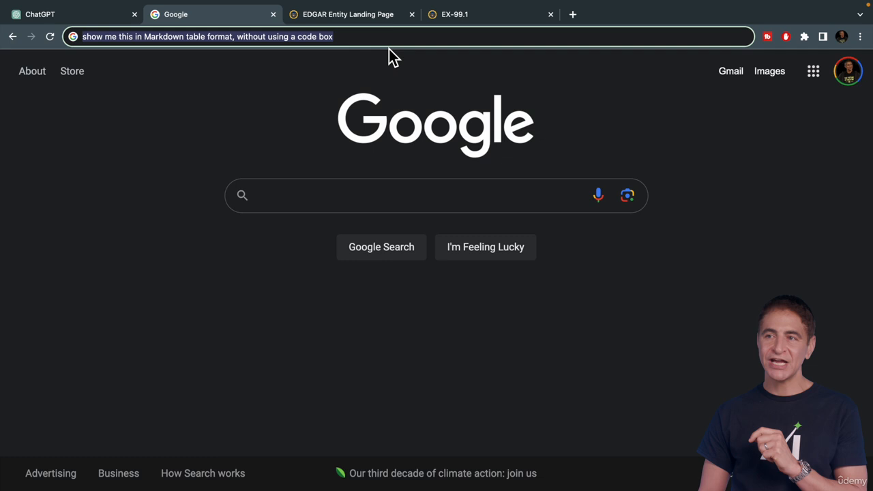
left_click(75, 37)
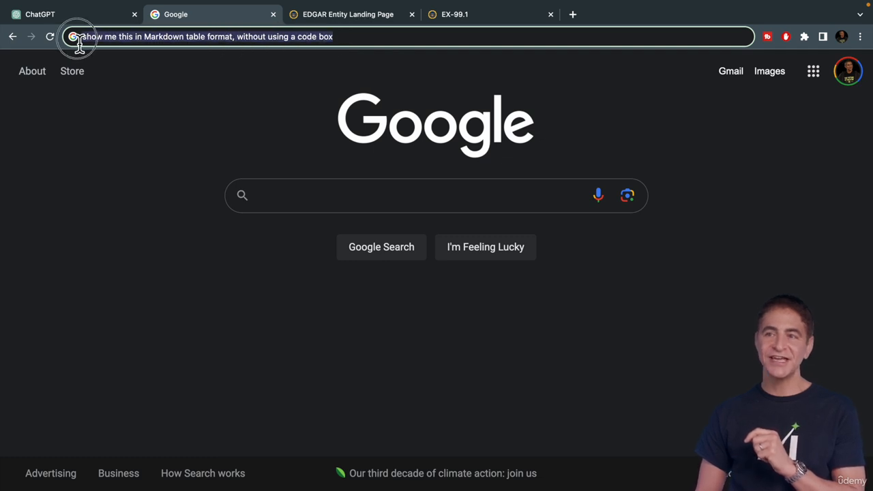
mouse_move(266, 45)
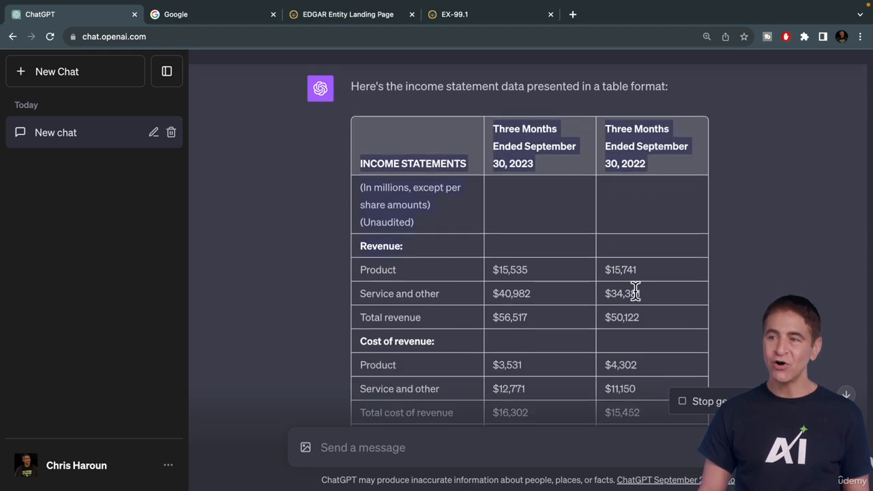
Scroll through ChatGPT's generated income statement table to copy it.
scroll("down", 3)
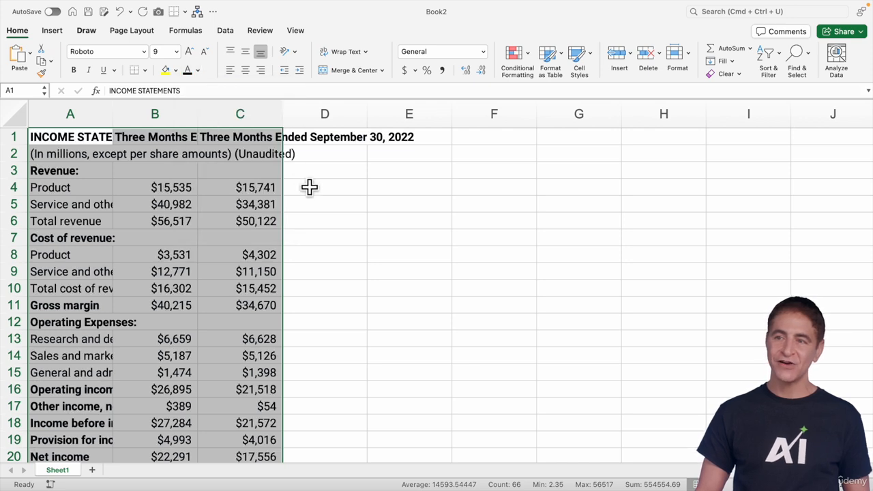
Check that the pasted 2022 Product revenue cell holds a numeric value in the formula bar.
left_click(256, 188)
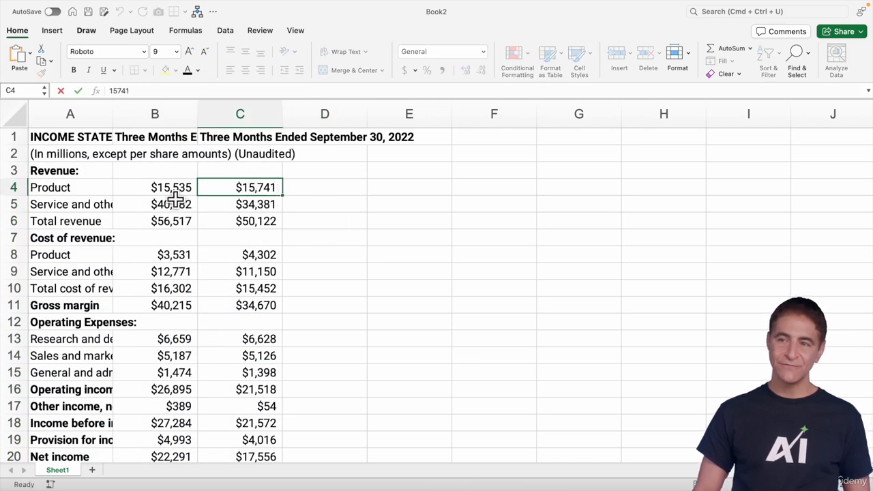
left_click(154, 187)
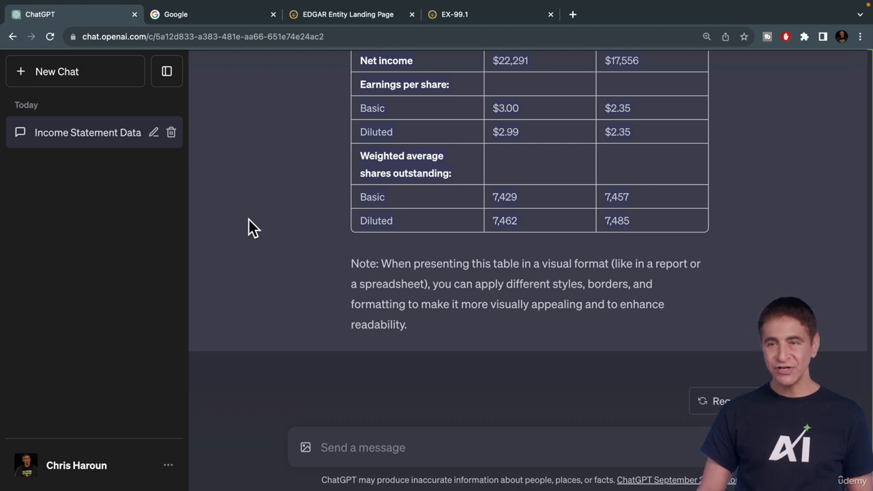
mouse_move(311, 258)
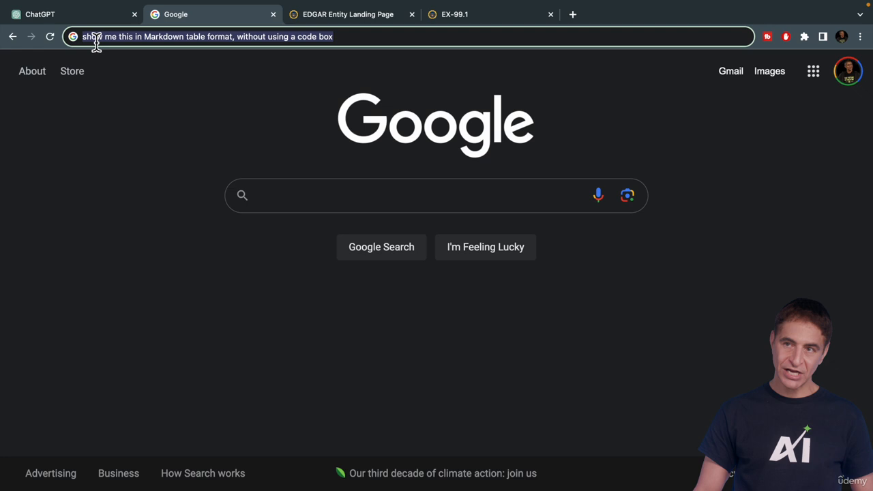
left_click(74, 13)
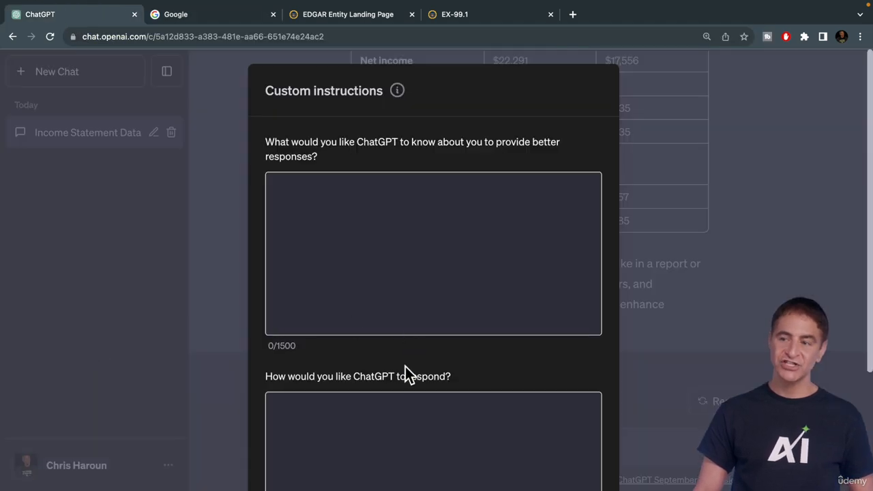
scroll("down", 3)
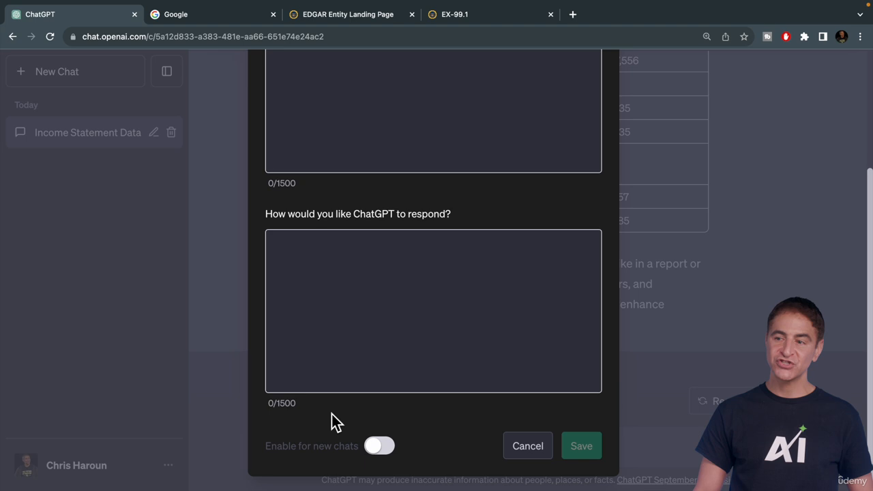
type("show me this in Markdown table format, without using a code box")
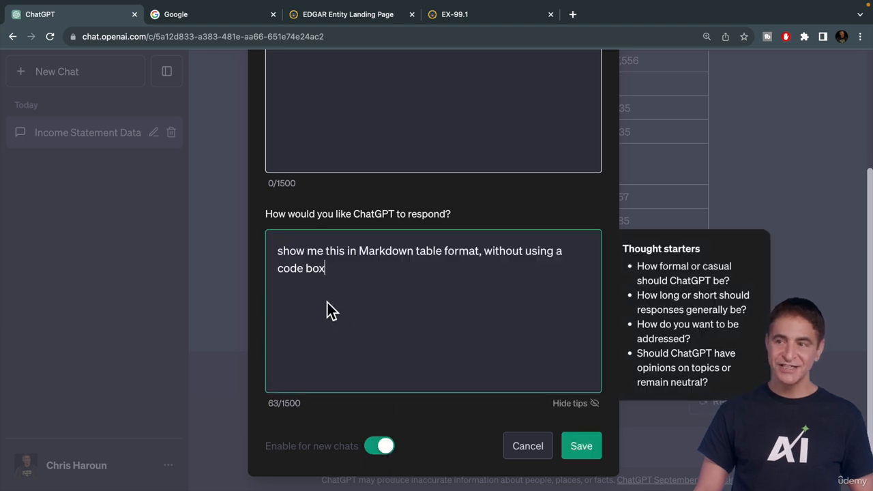
mouse_move(334, 266)
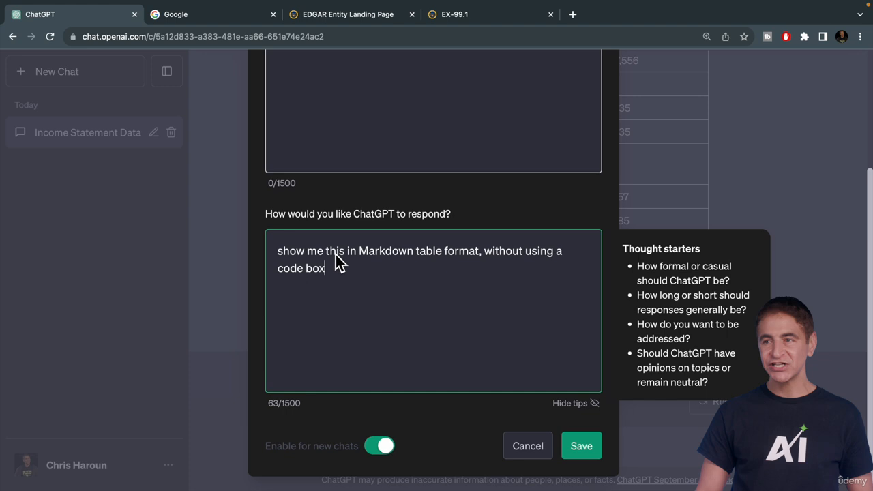
mouse_move(586, 475)
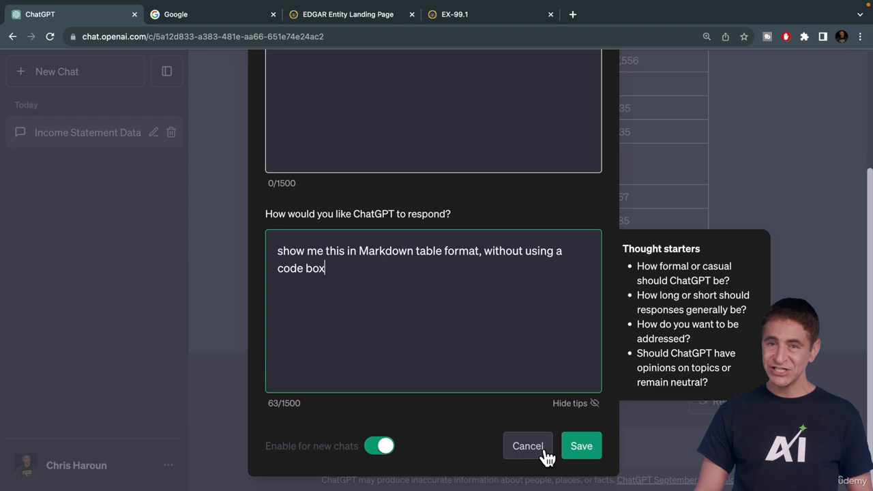
left_click(526, 445)
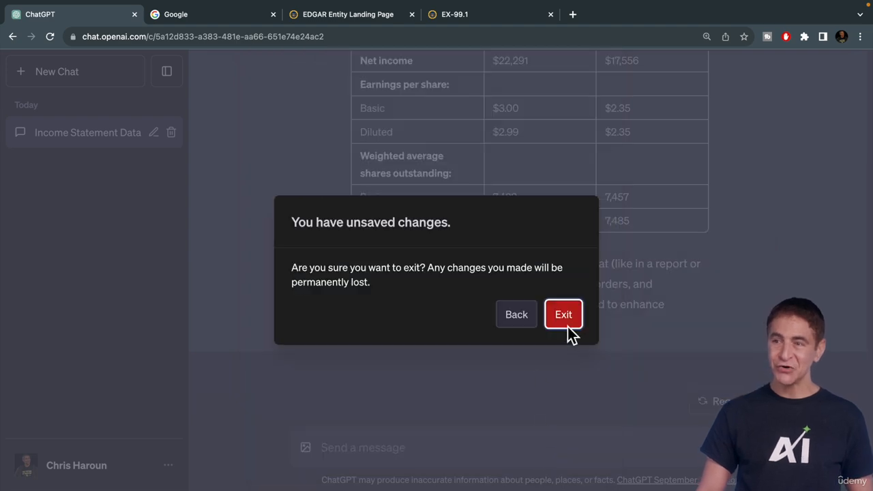
left_click(563, 314)
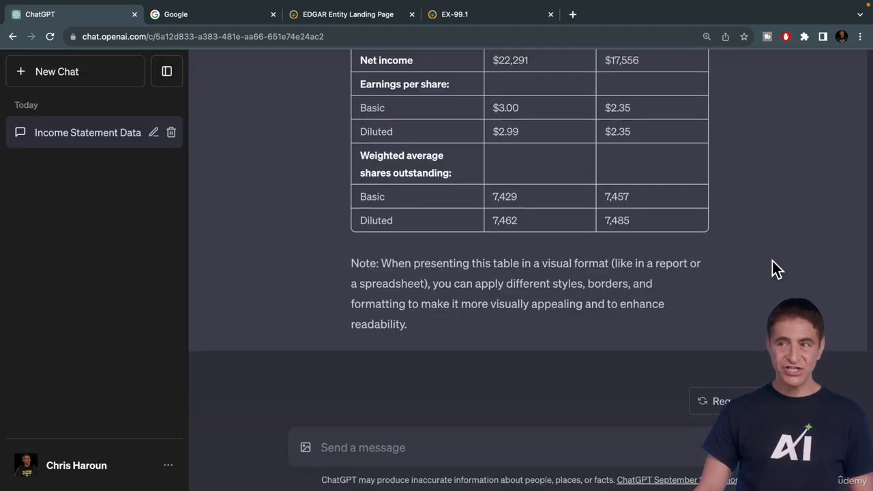
scroll("up", 3)
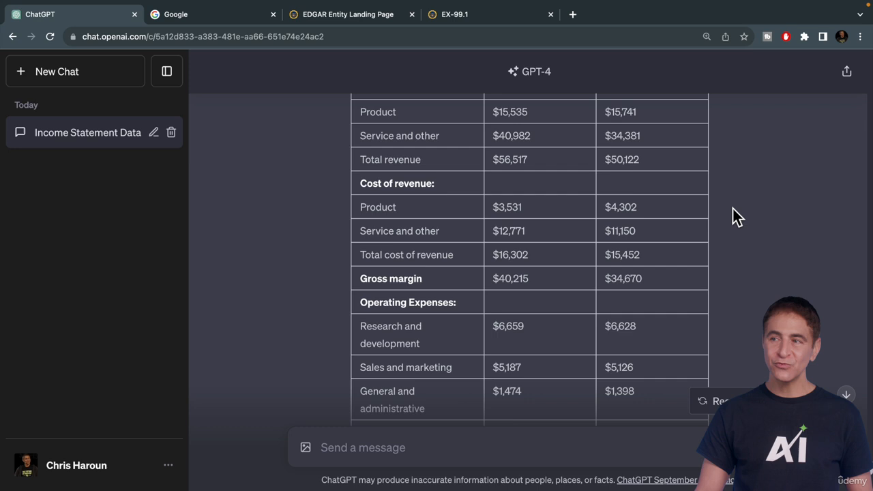
scroll("up", 3)
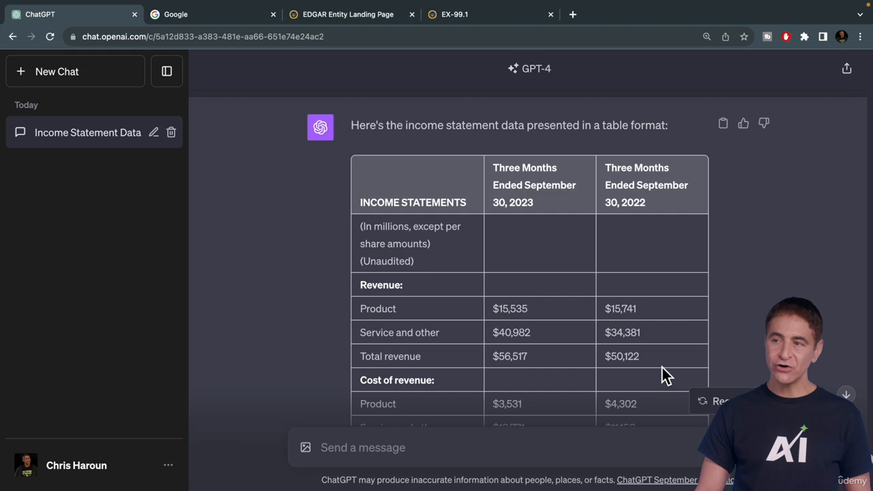
mouse_move(624, 317)
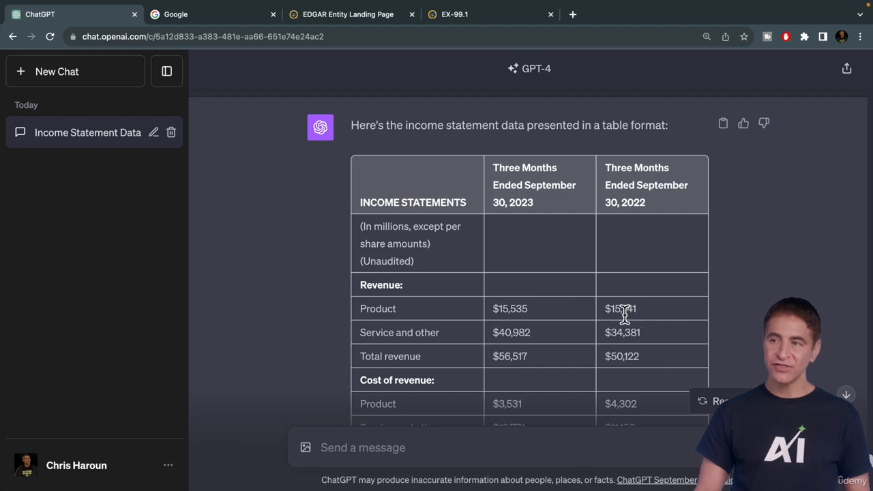
mouse_move(558, 221)
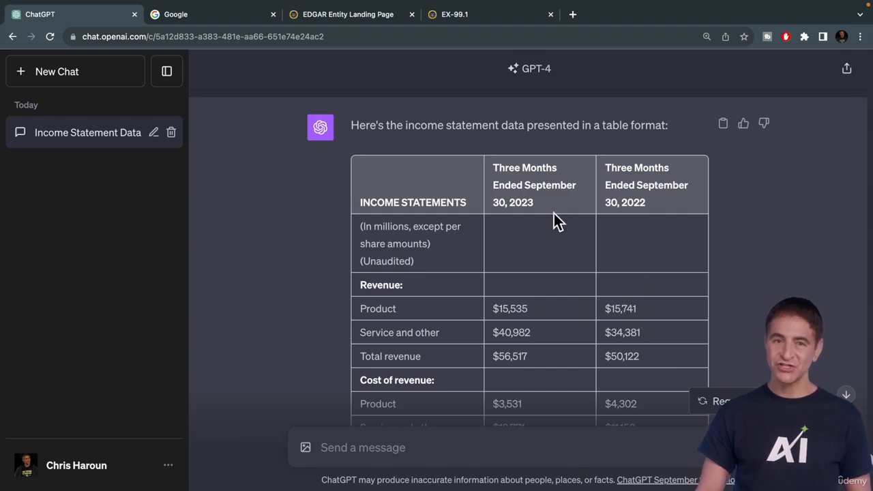
scroll("down", 3)
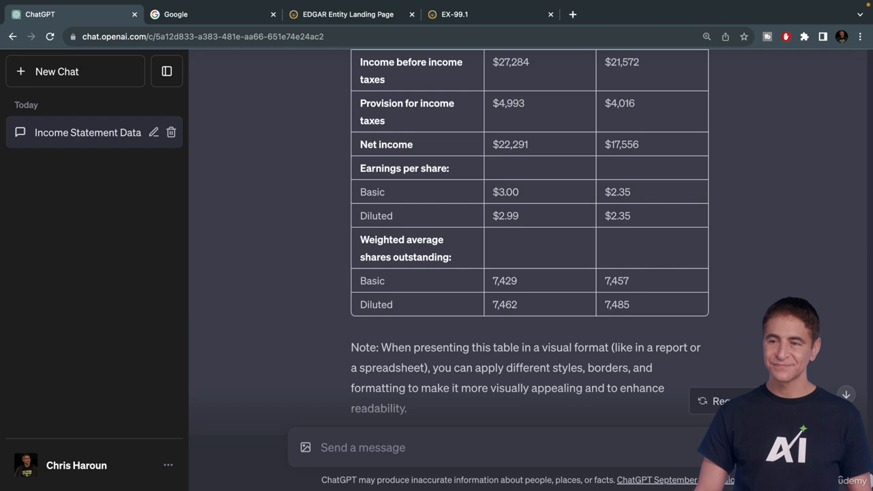
Request a year-over-year percent change column, review the returned table, and start a new GPT-4 chat.
type("add a")
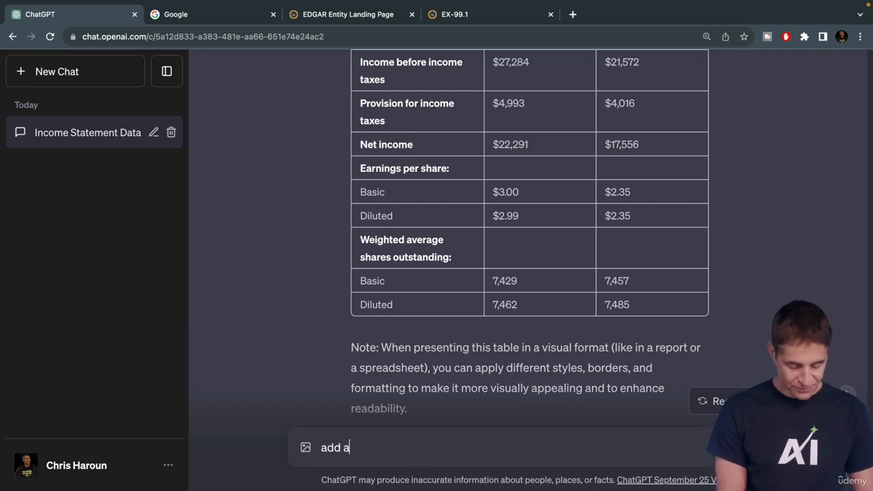
type("column that sh")
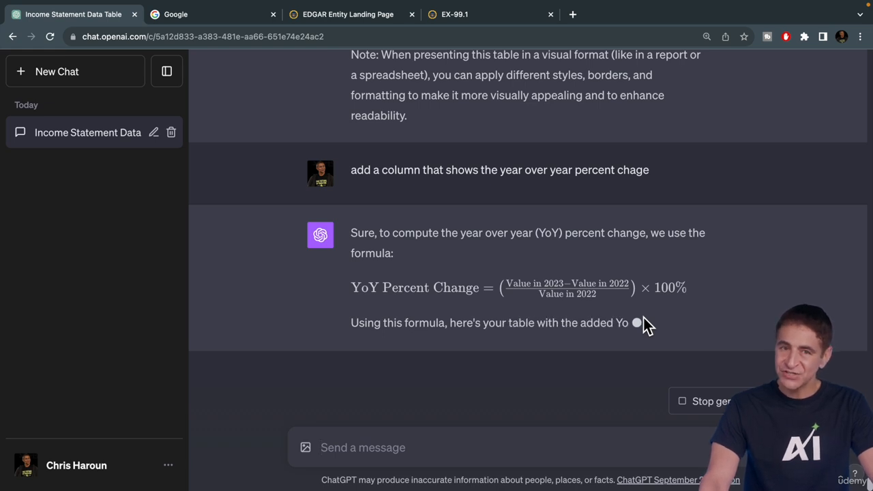
scroll("down", 3)
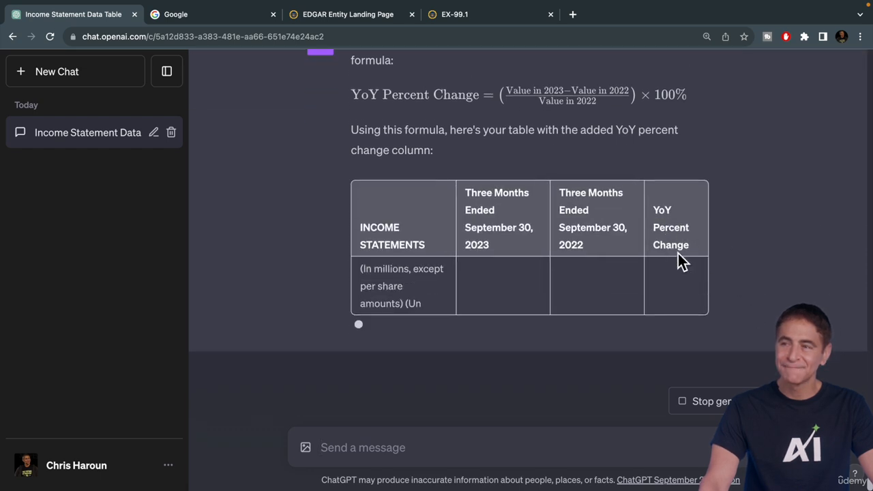
scroll("down", 3)
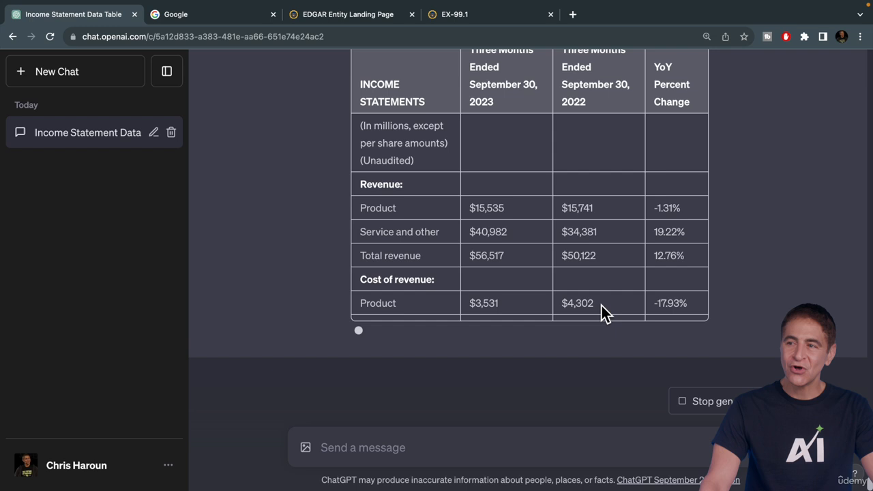
scroll("down", 3)
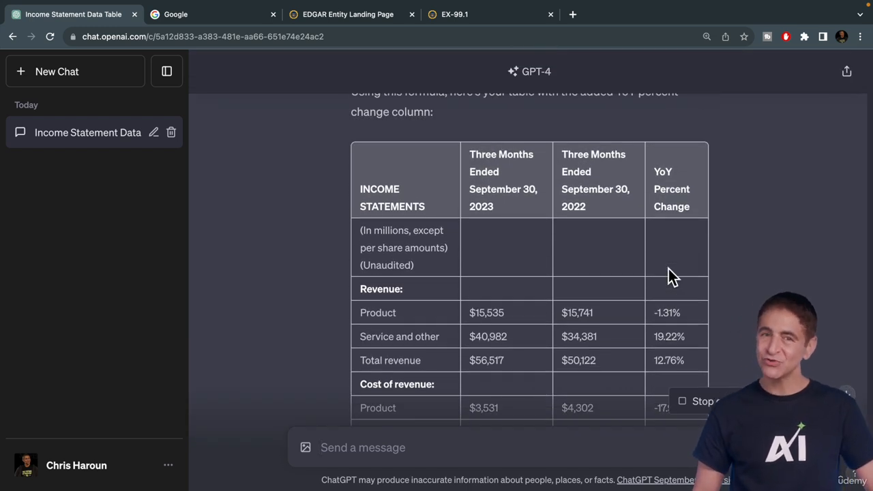
left_click(57, 71)
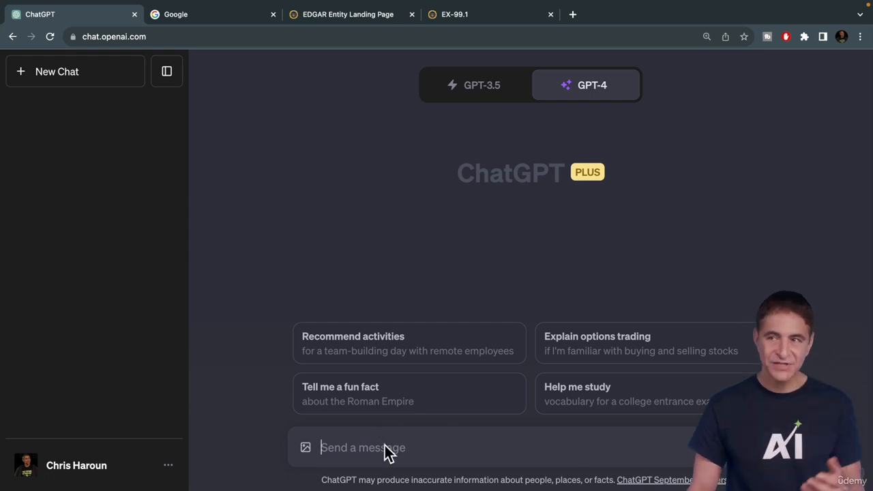
mouse_move(472, 34)
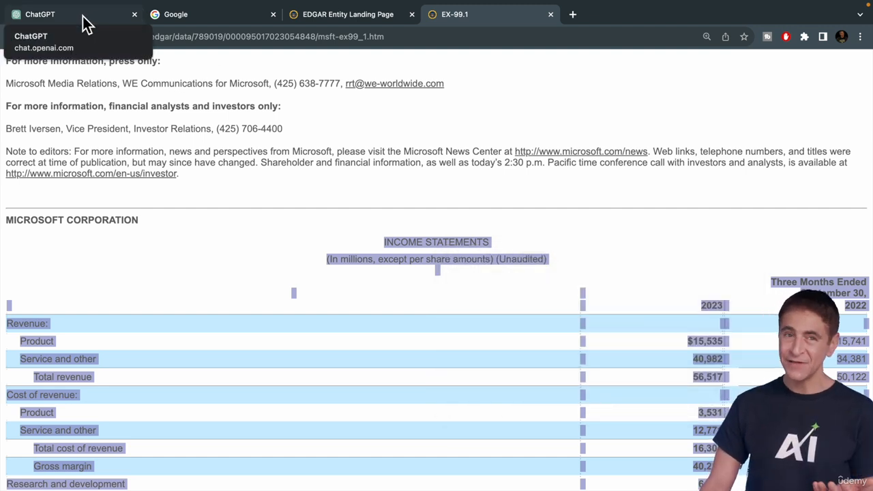
left_click(40, 14)
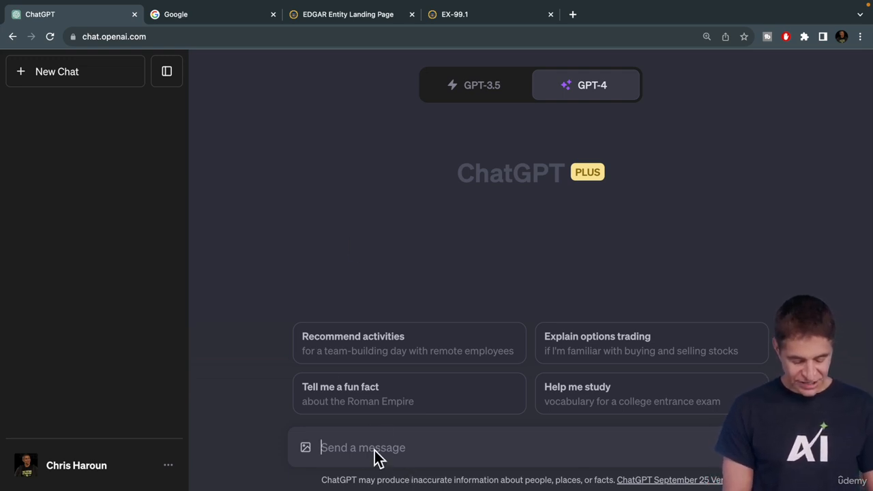
Ask ChatGPT to show the pasted income statement in CSV format.
type("get the income statement that i")
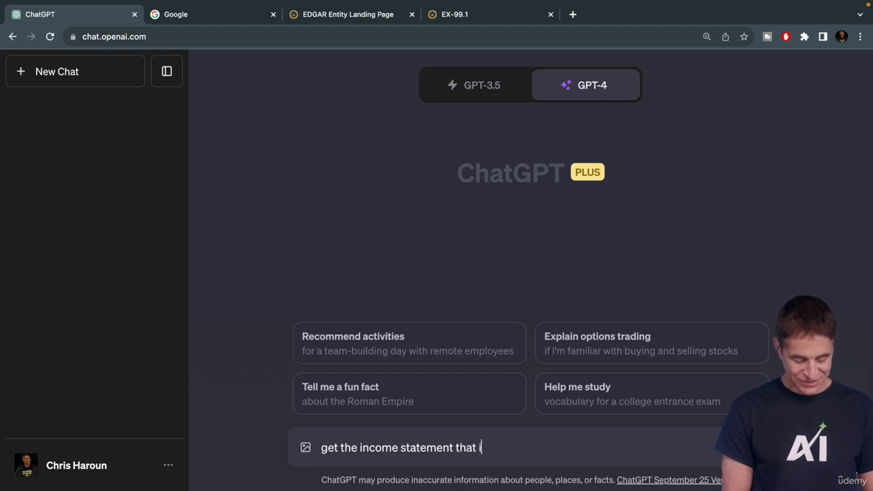
type("will paste")
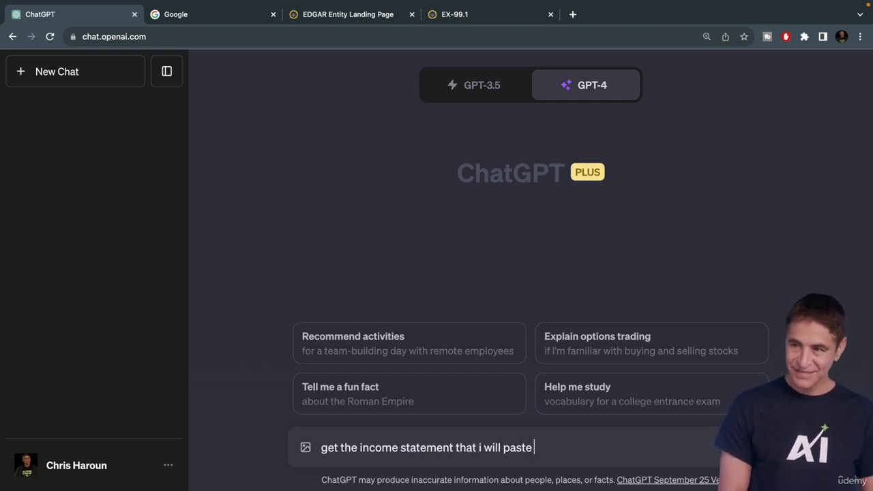
type("here and")
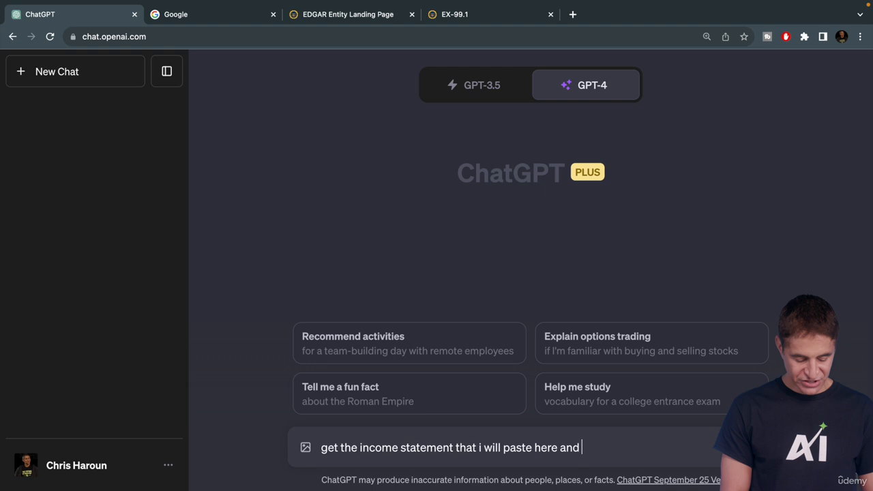
type("show it to m")
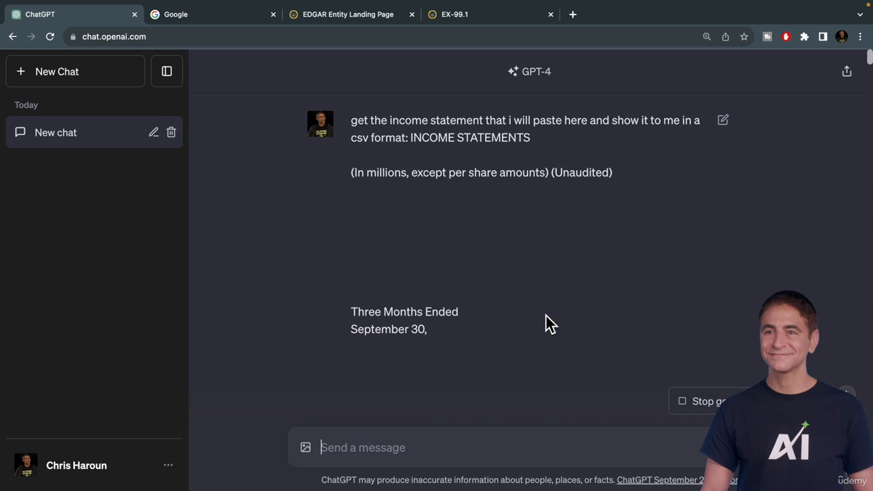
scroll("down", 3)
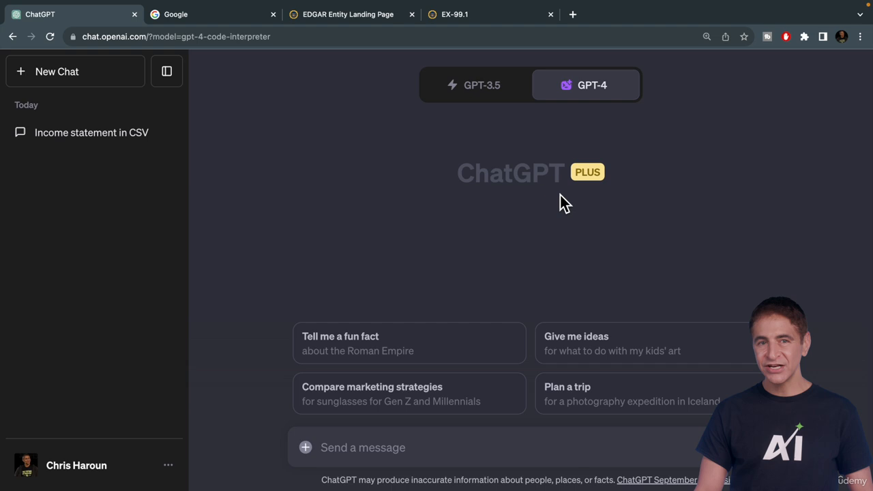
mouse_move(553, 201)
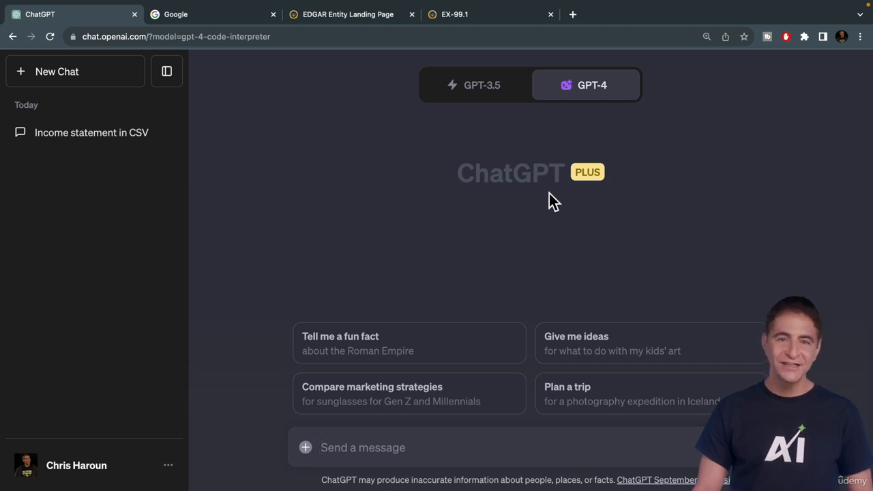
mouse_move(511, 402)
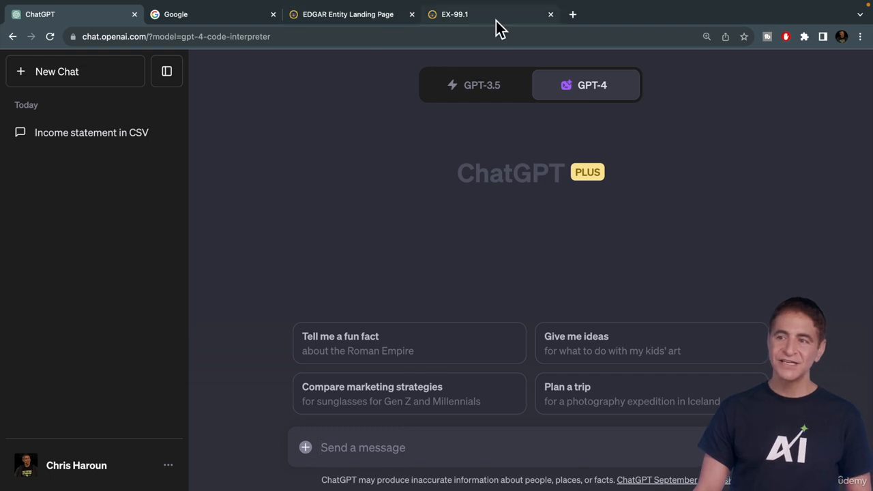
Copy Microsoft's Income Statements table from the EX-99.1 exhibit and return to the ChatGPT chat.
right_click(436, 260)
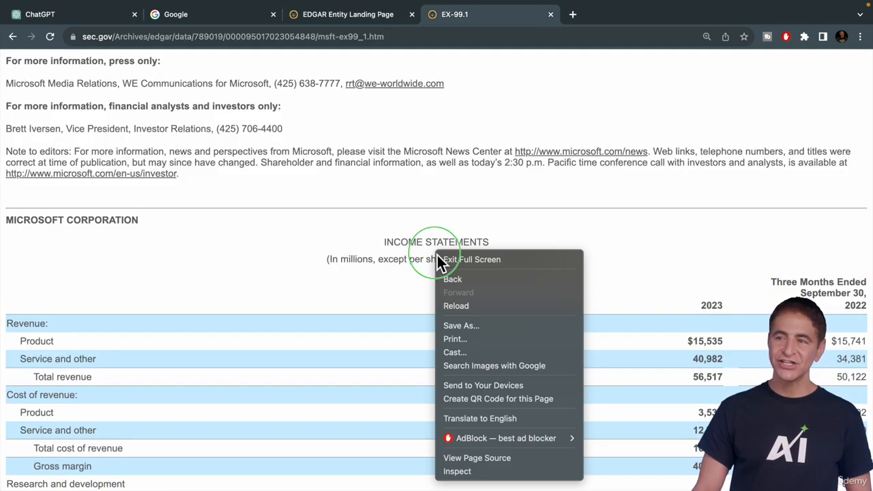
left_click(416, 325)
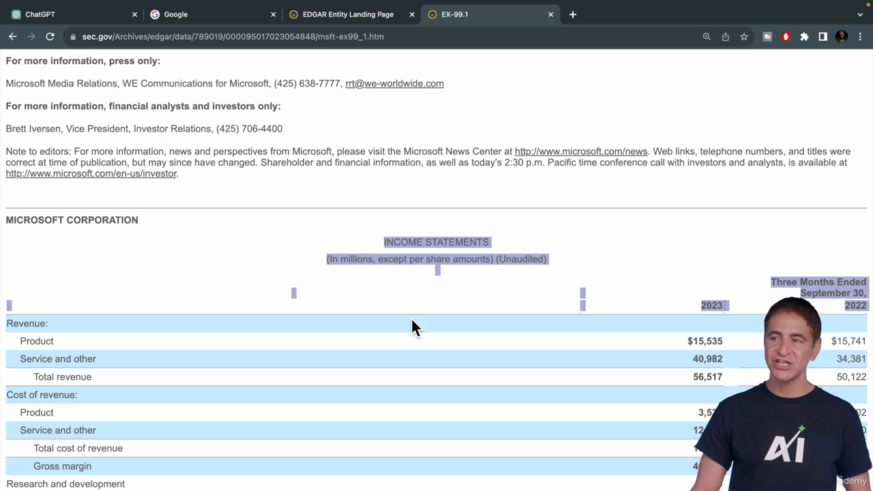
scroll("down", 3)
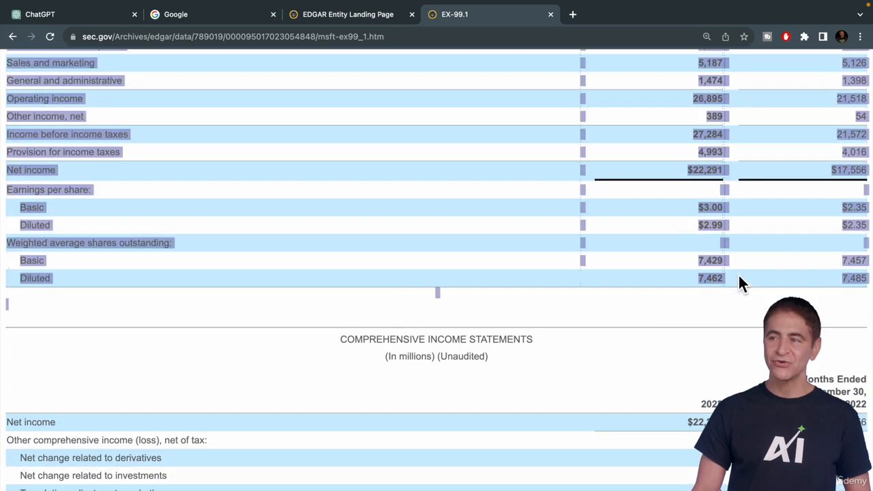
scroll("up", 3)
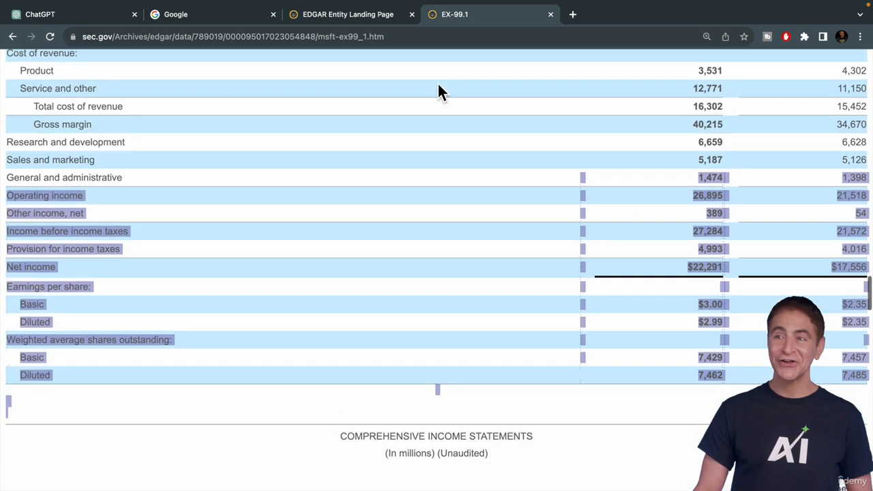
right_click(401, 163)
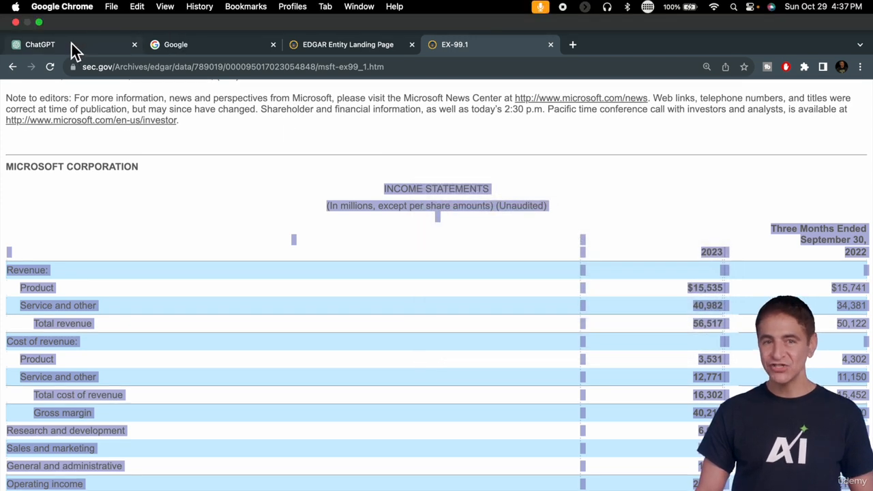
left_click(40, 44)
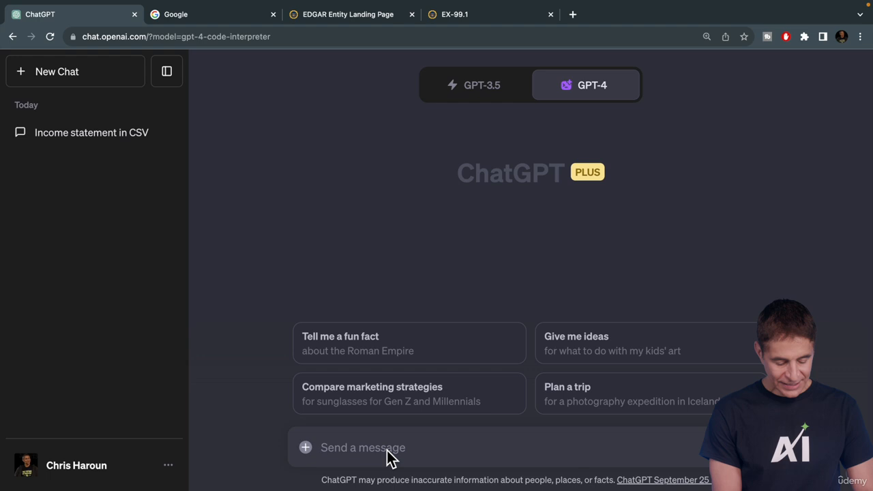
Ask Code Interpreter to extract the income statement from the pasted data and make it downloadable.
type("get the income")
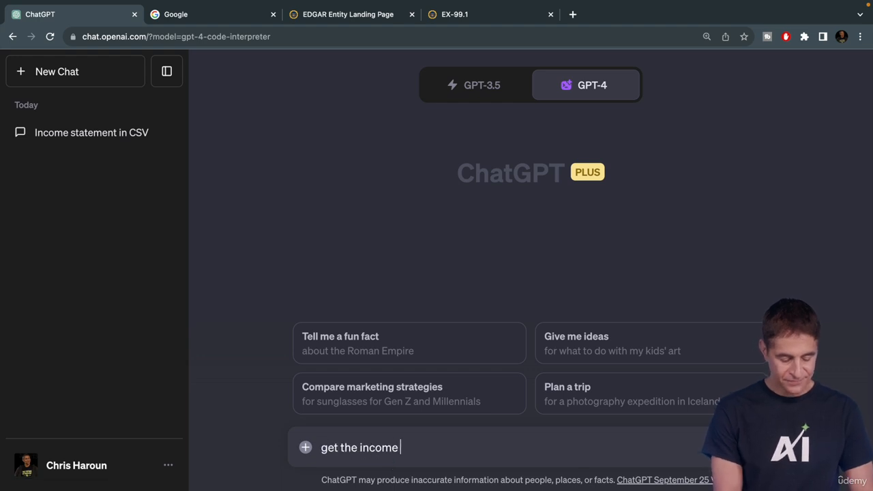
type("statement from this")
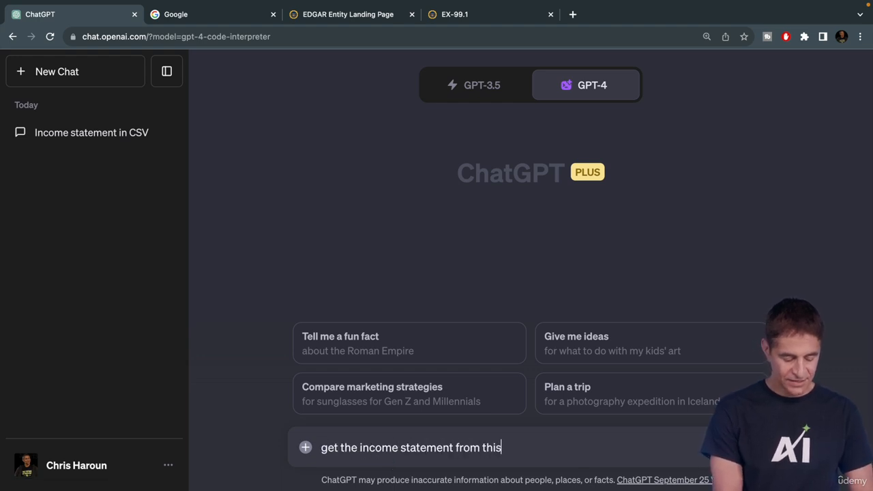
type("data and dow")
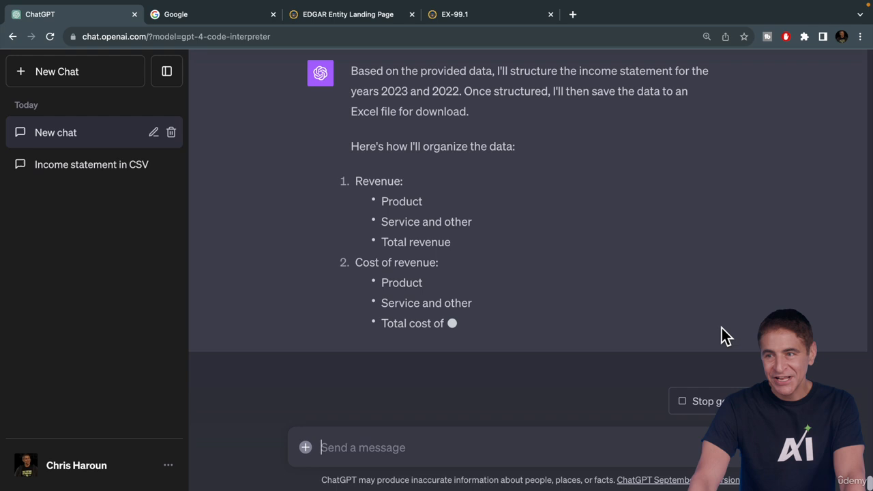
Download the generated income_statement.xlsx with 2023 and 2022 figures.
scroll("down", 3)
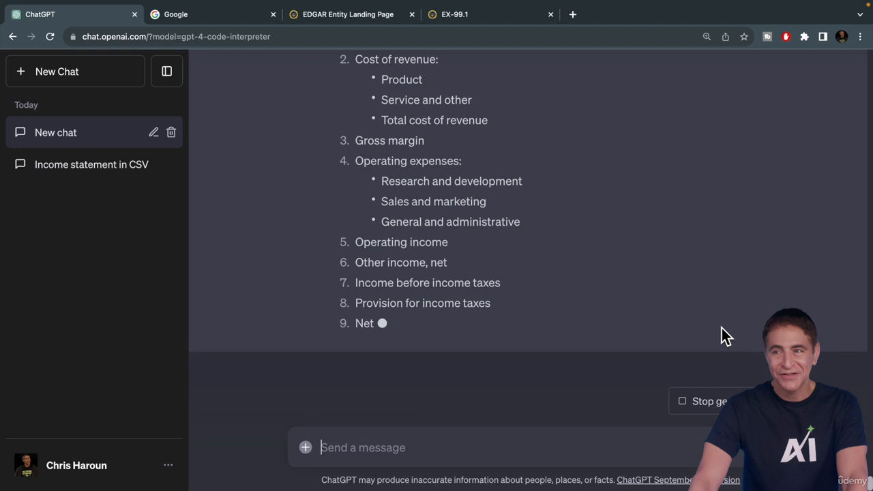
scroll("down", 3)
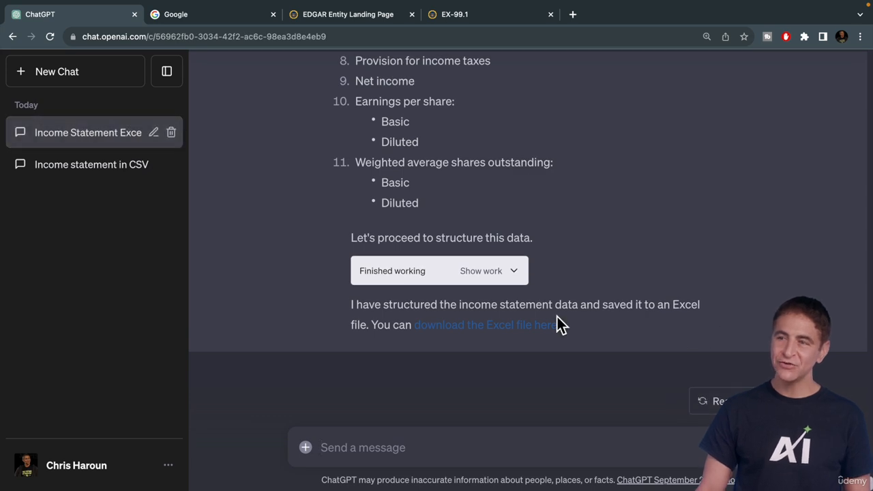
left_click(486, 324)
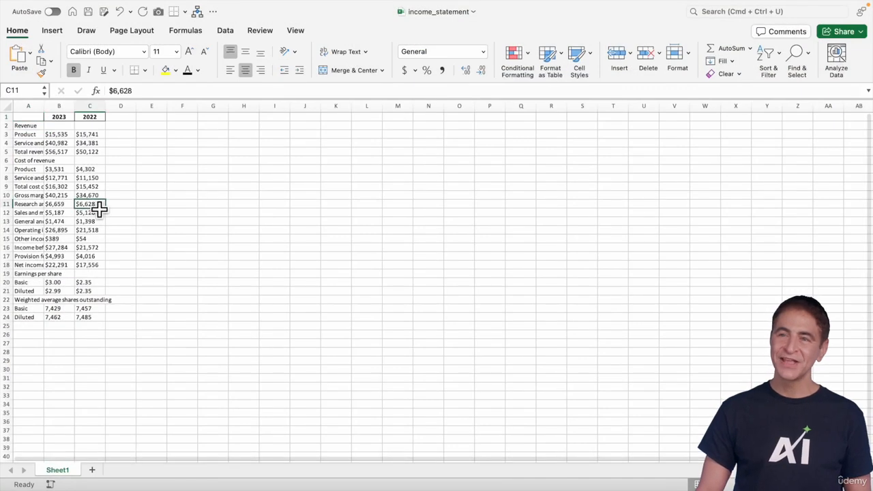
Inspect a 2022 figure in the downloaded income statement workbook.
left_click(59, 107)
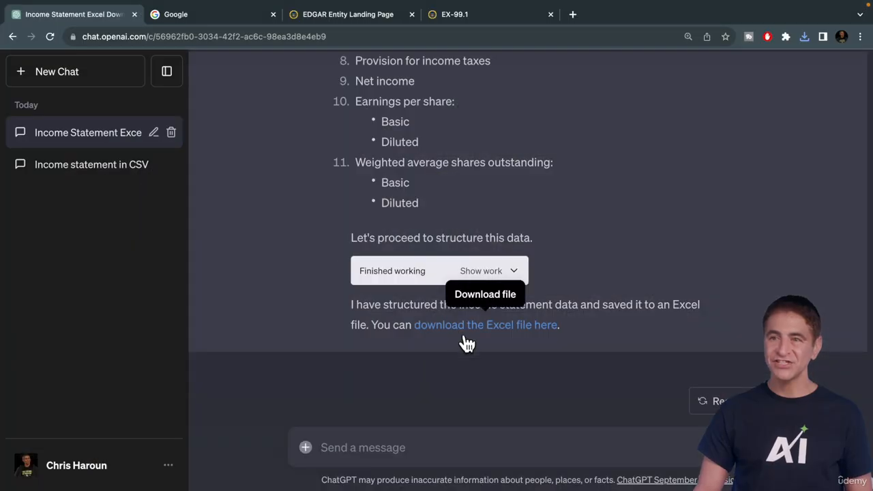
In a new chat, request the pasted income statements as Excel with a year-over-year percent change column.
left_click(57, 71)
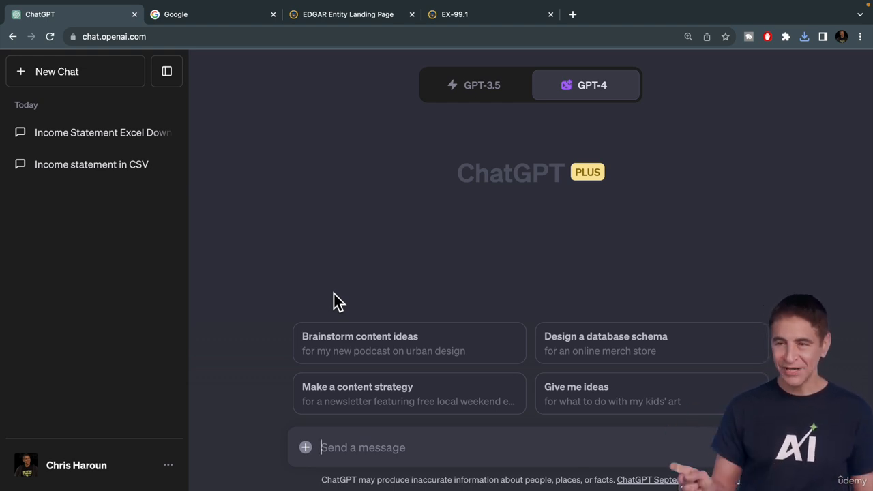
type("get the")
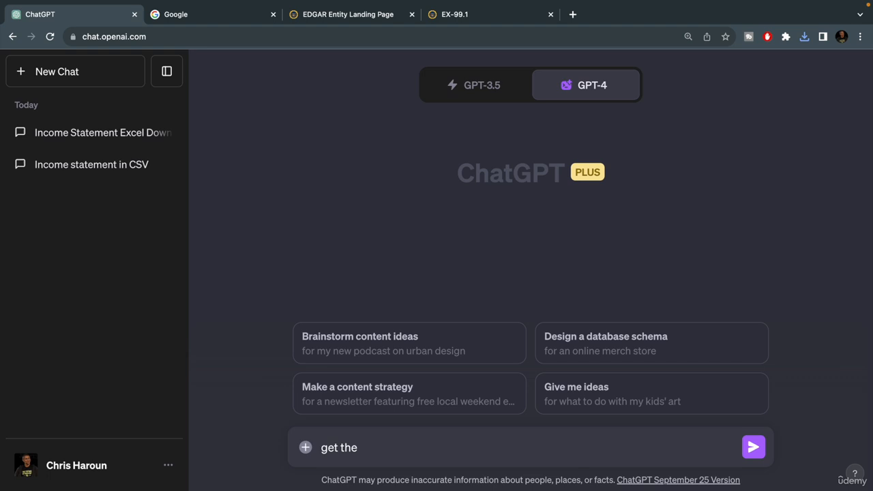
type("income statements from the data I will paste below and download it in")
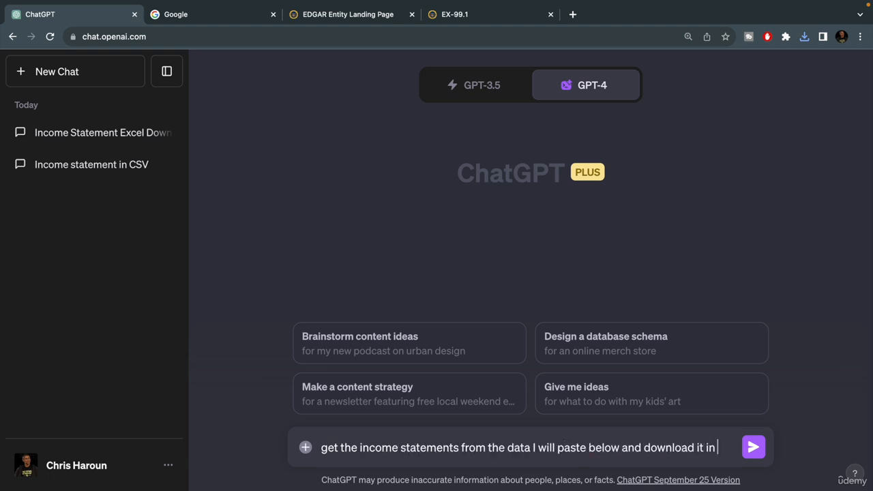
type("excel format. also, add a column that o")
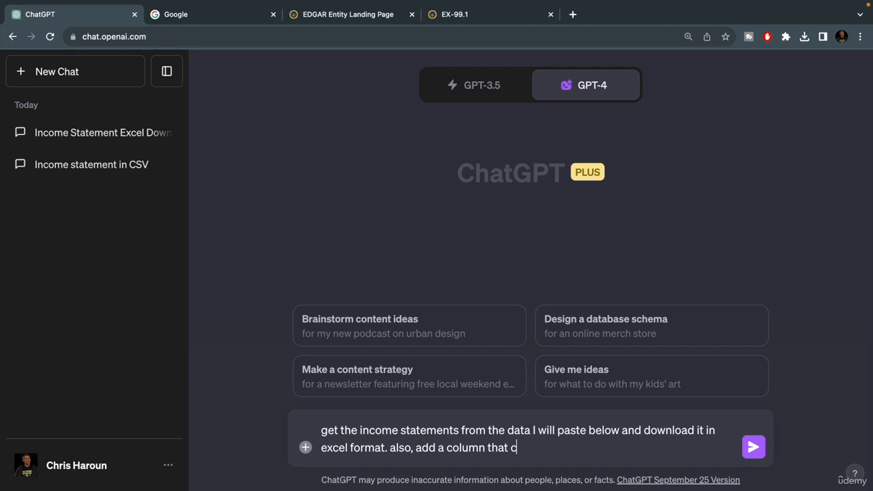
type("calculates the year over year percent change:")
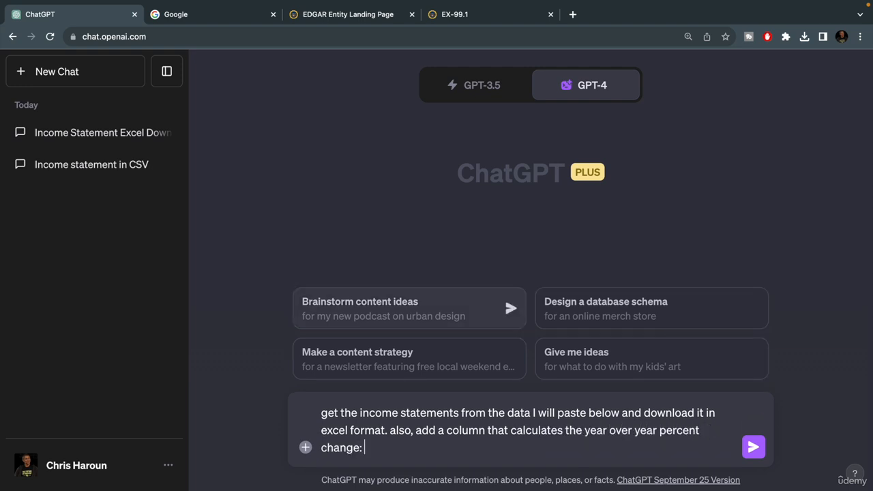
left_click(753, 448)
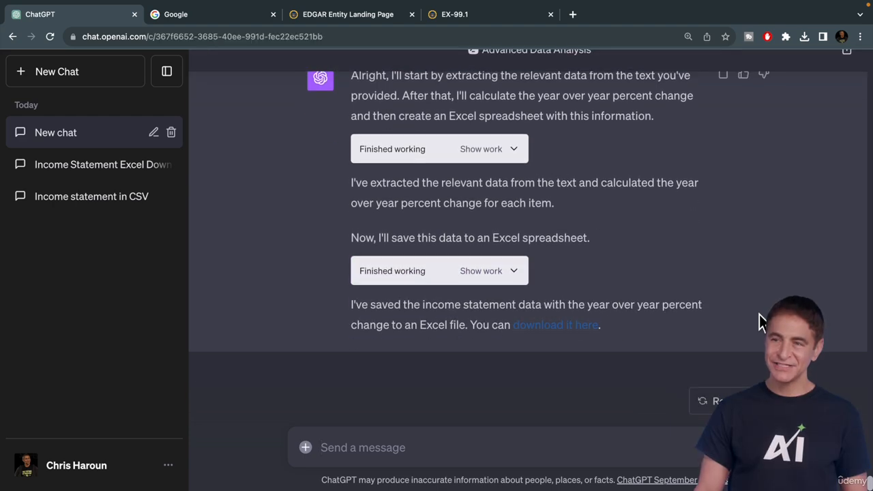
Download the Excel workbook with the YoY Change (%) column and open it in Excel.
left_click(554, 325)
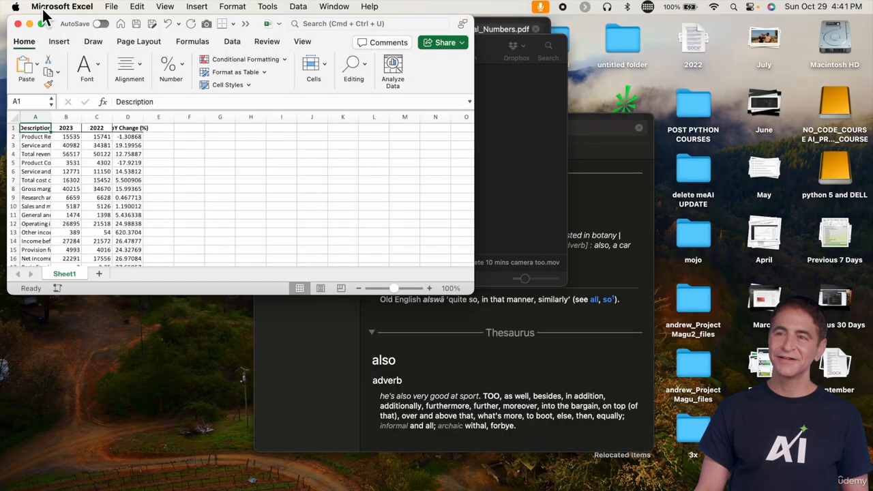
left_click(40, 23)
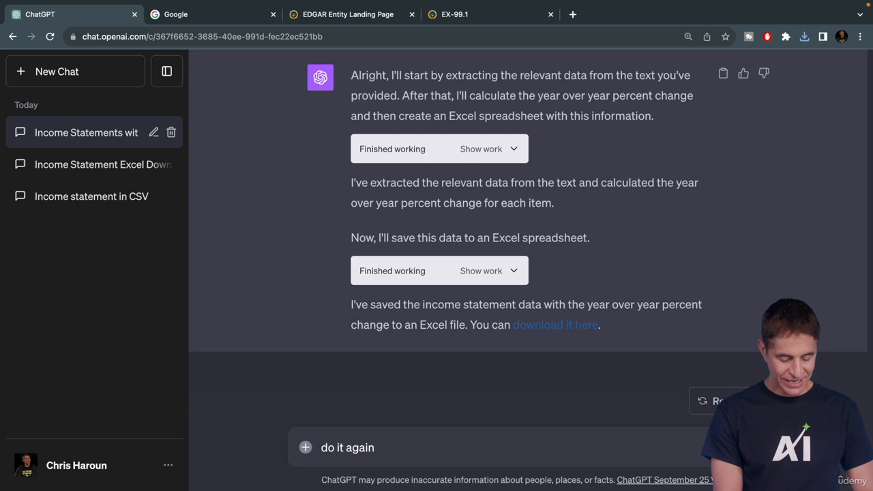
Ask ChatGPT for the same income statement with YoY change as a PDF file.
type("but get me")
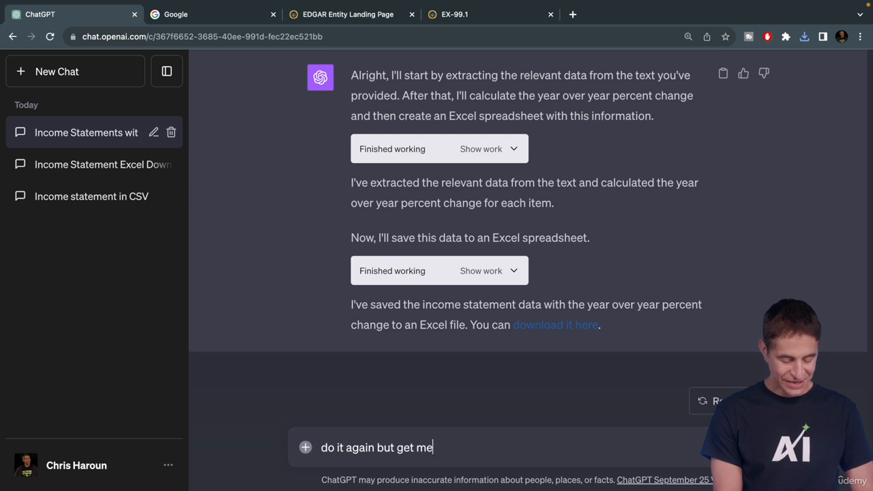
type("pdf file")
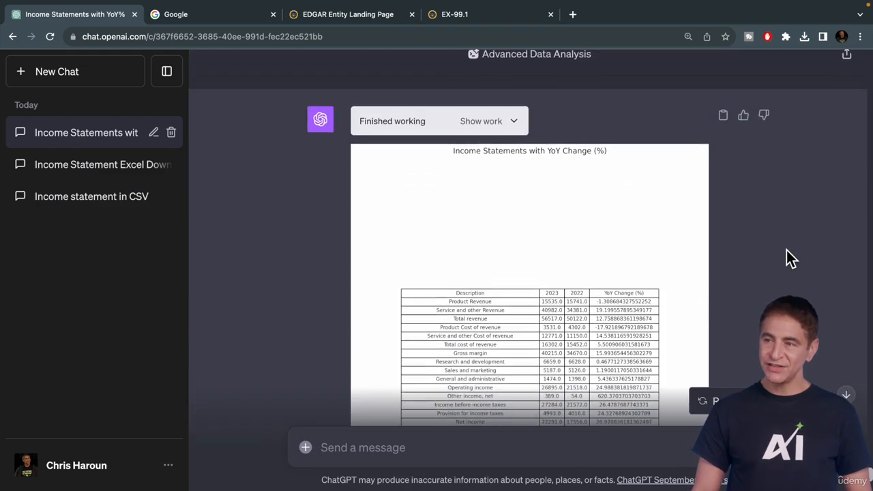
scroll("down", 3)
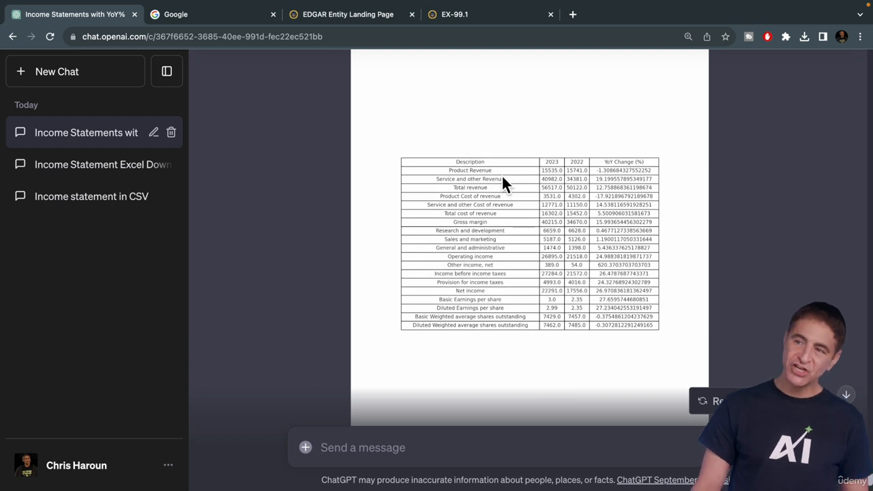
mouse_move(493, 327)
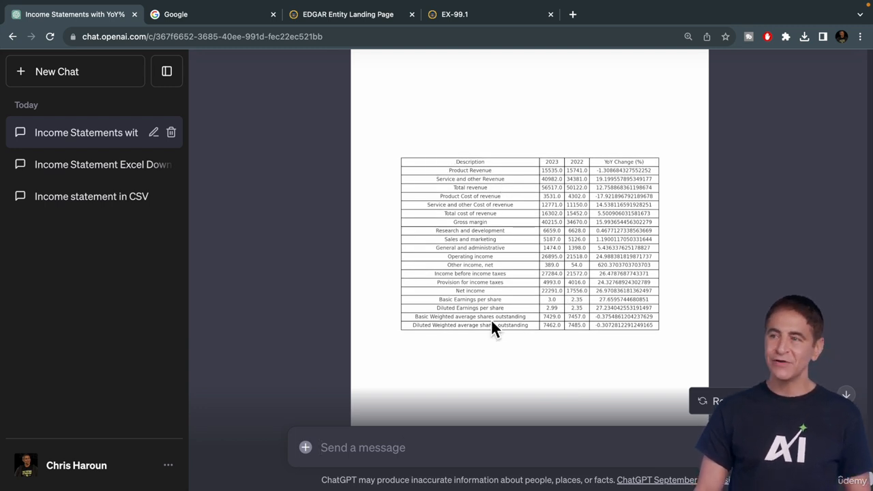
scroll("down", 3)
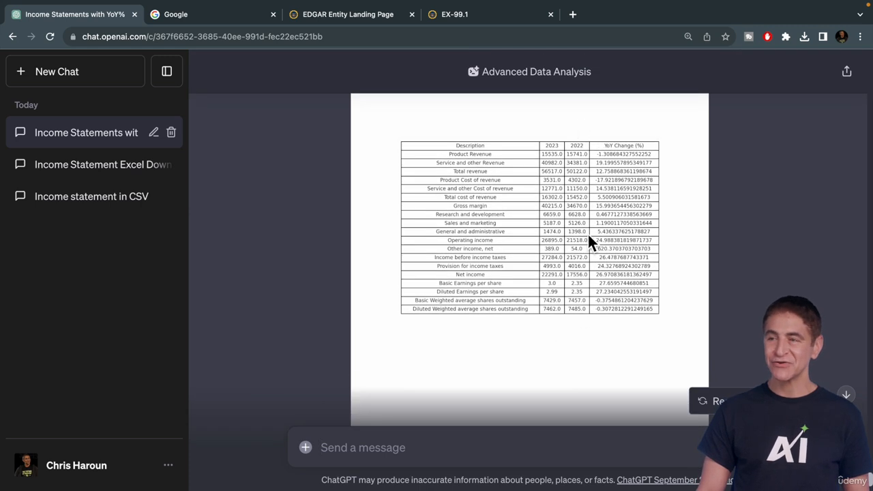
Download income_statements.pdf, view it in a browser tab, and return to the chat.
left_click(594, 327)
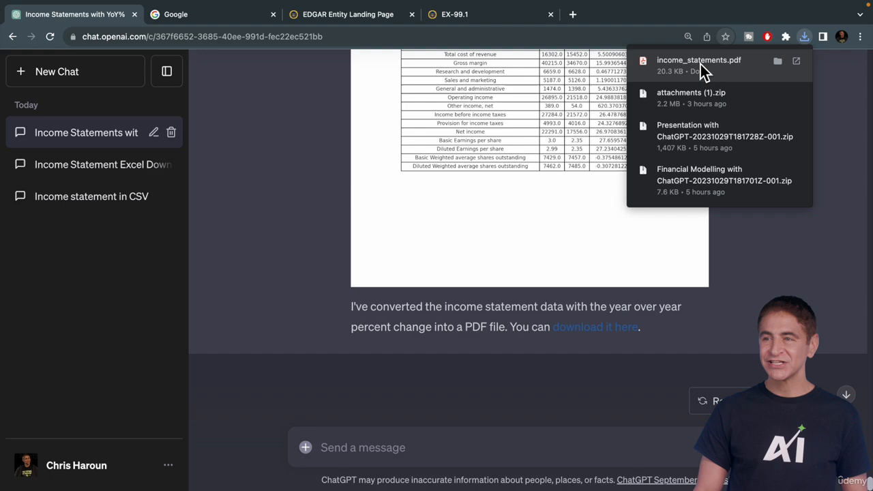
left_click(699, 66)
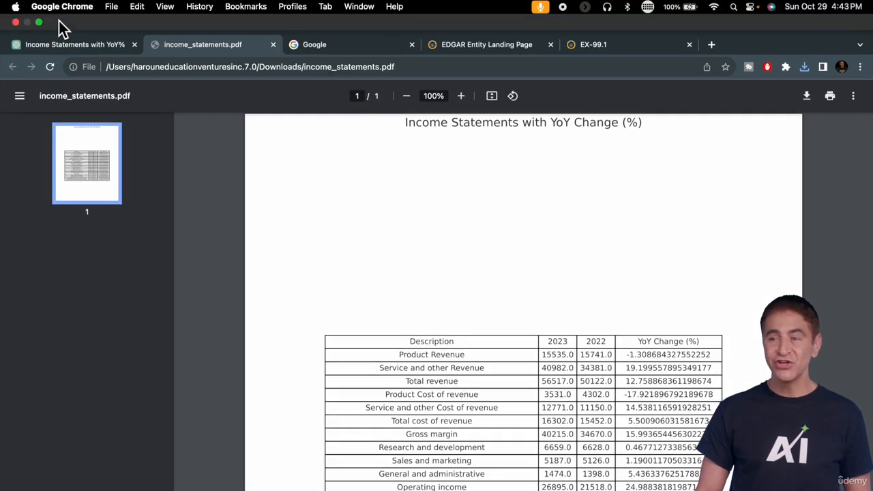
left_click(74, 43)
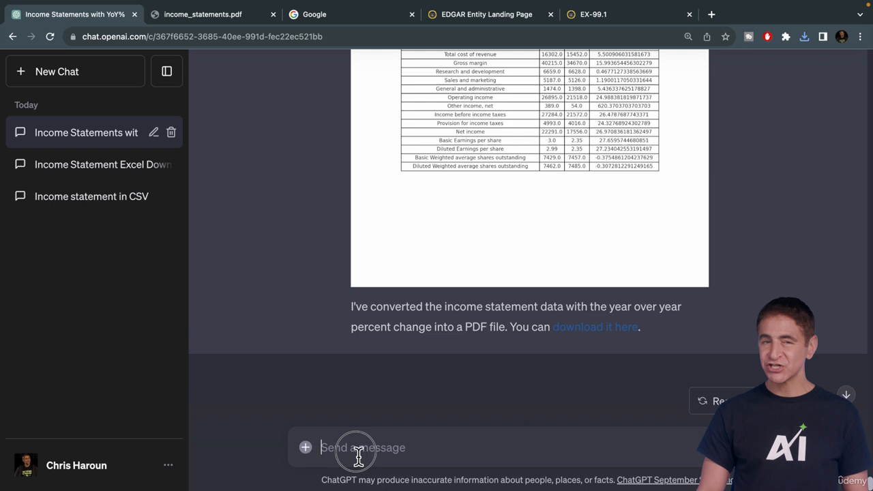
Request the statement again as a Microsoft Word document and download it.
type("do it")
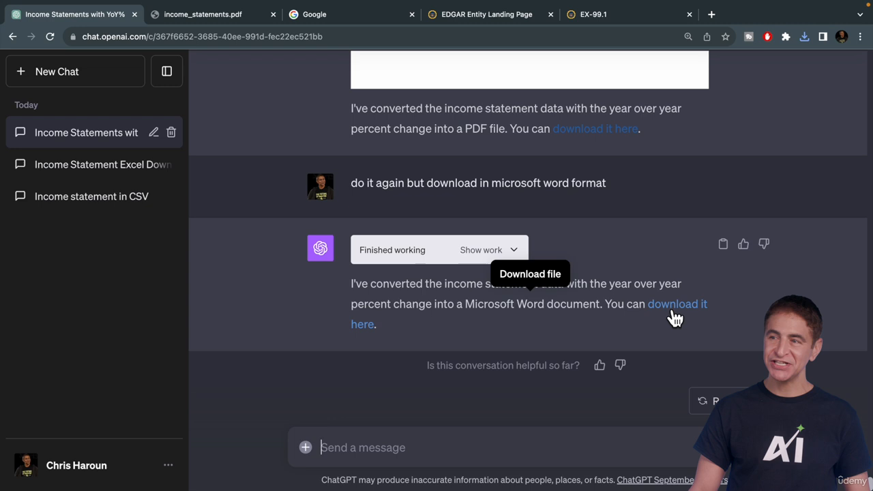
left_click(803, 35)
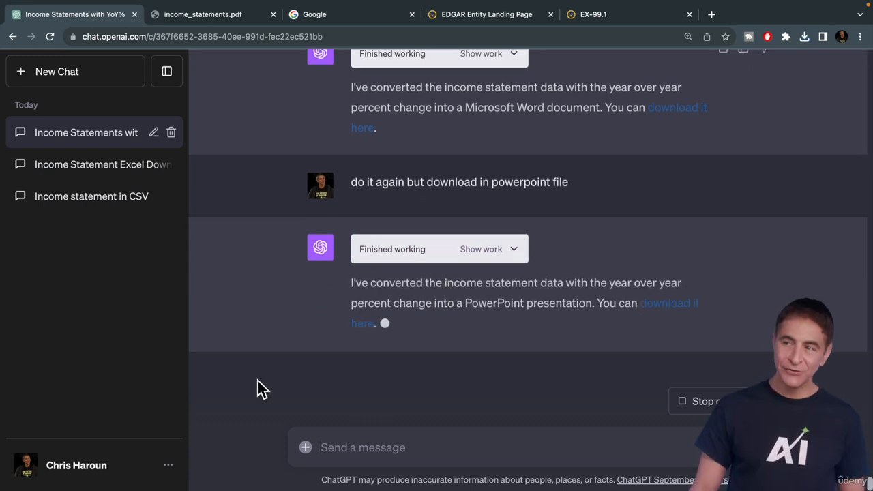
Download the PowerPoint version and open income_statements.pptx from the downloads panel.
left_click(669, 304)
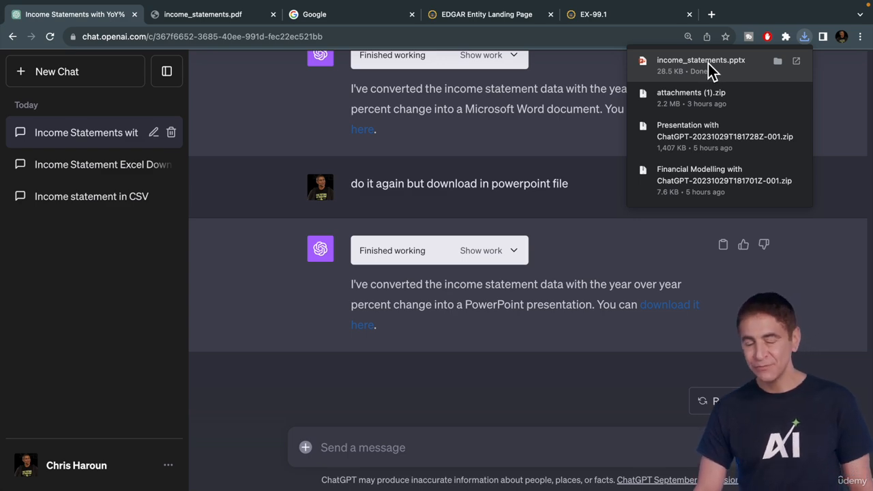
left_click(701, 60)
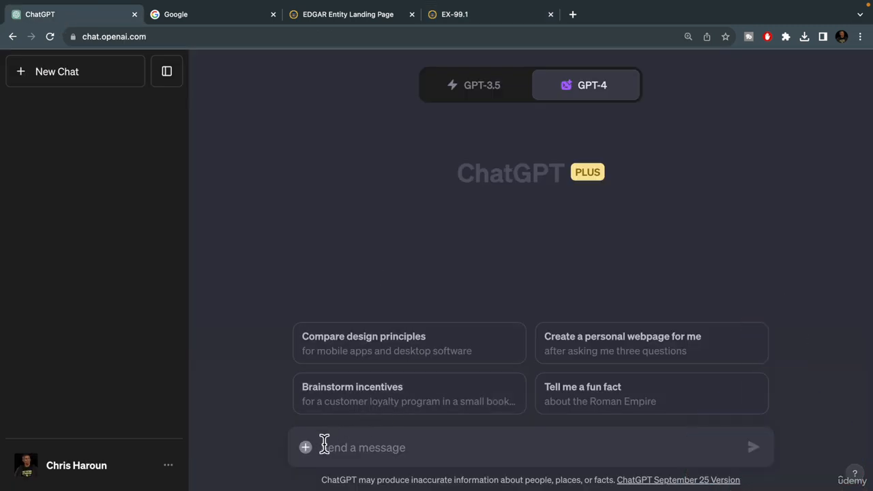
mouse_move(305, 447)
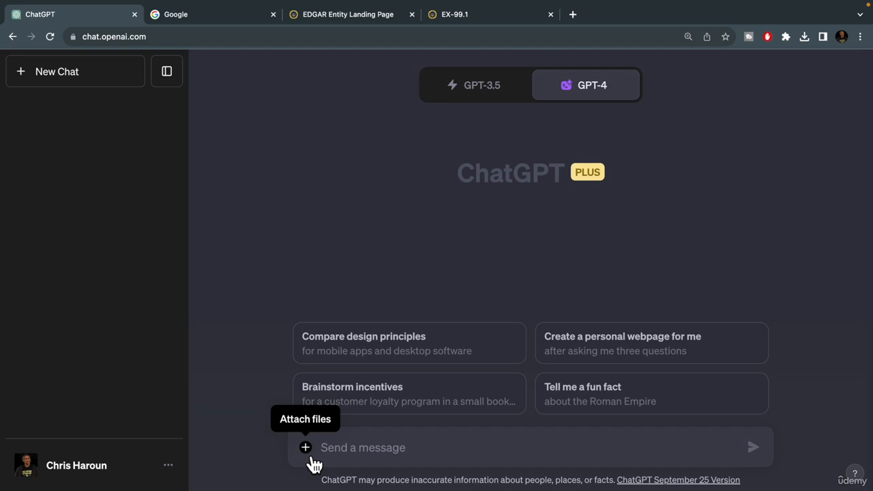
Attach the income statement screenshot and ask ChatGPT to 'turn this into a table'.
left_click(306, 447)
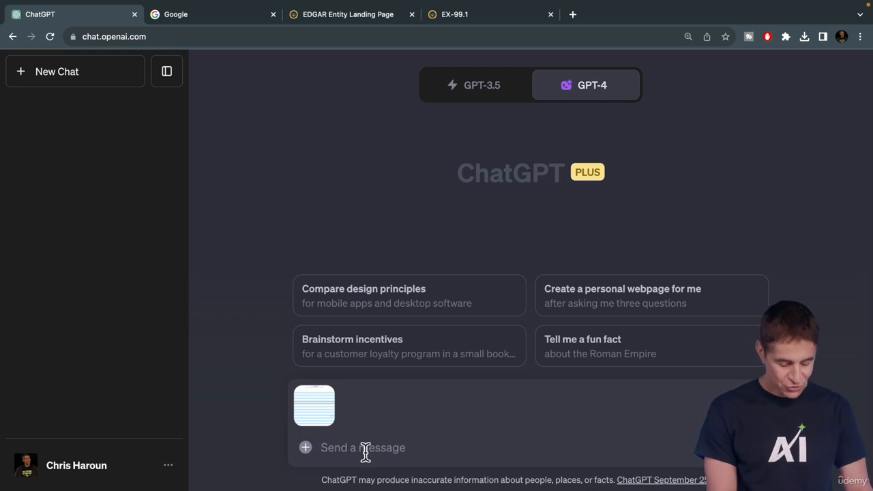
type("turn")
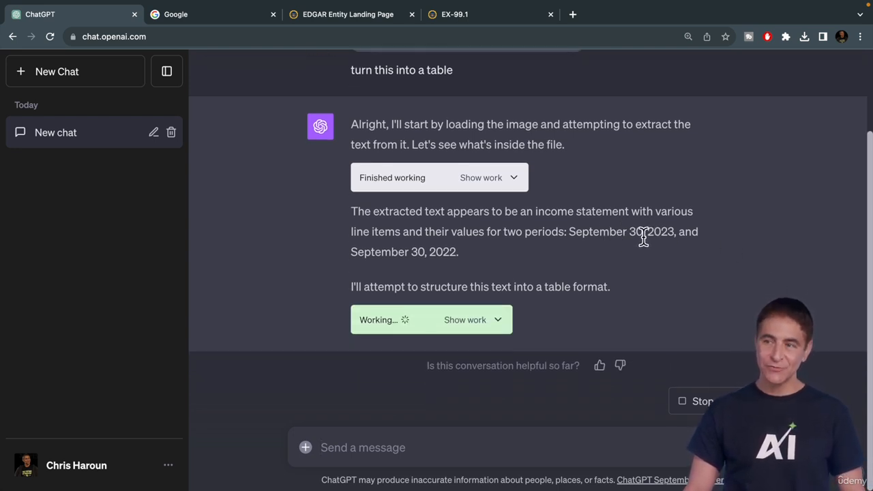
mouse_move(445, 262)
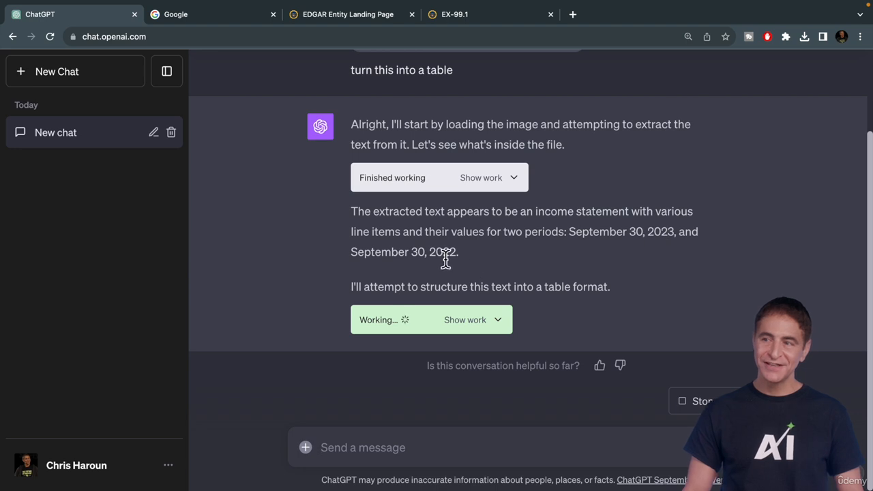
mouse_move(553, 289)
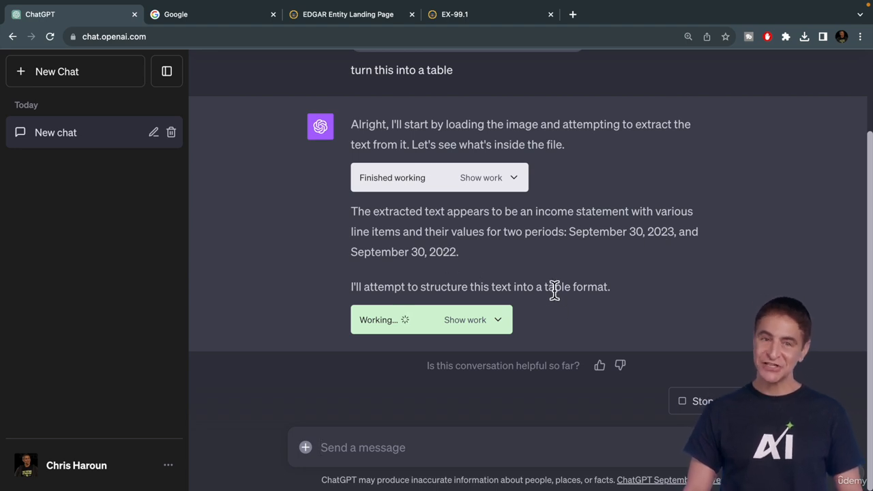
mouse_move(598, 287)
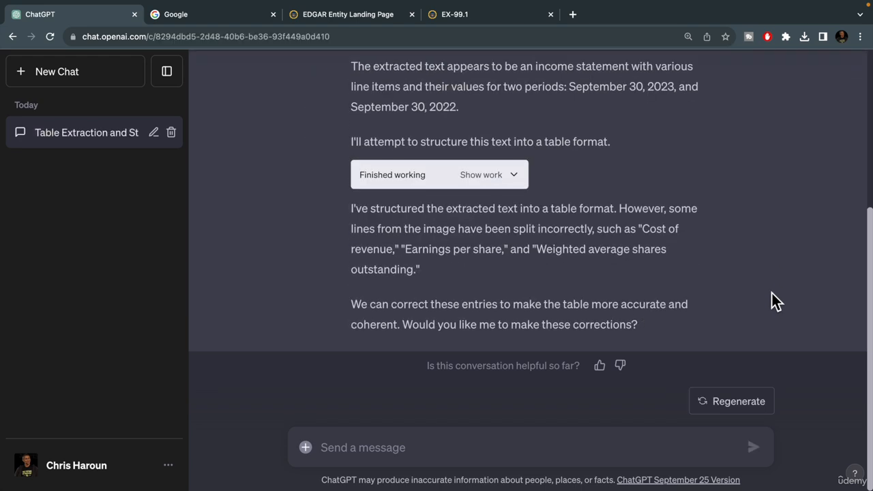
Reply 'y' to accept the corrections and review the regenerated 2023/2022 line-item table.
type("y")
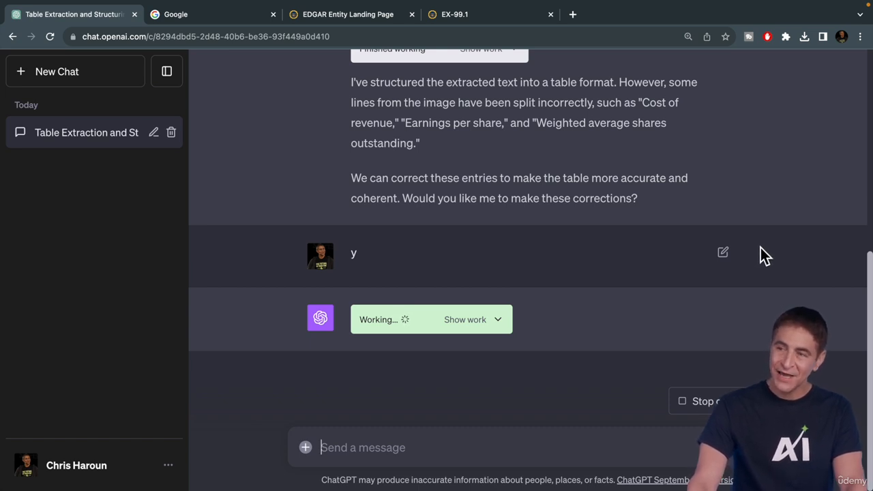
mouse_move(522, 329)
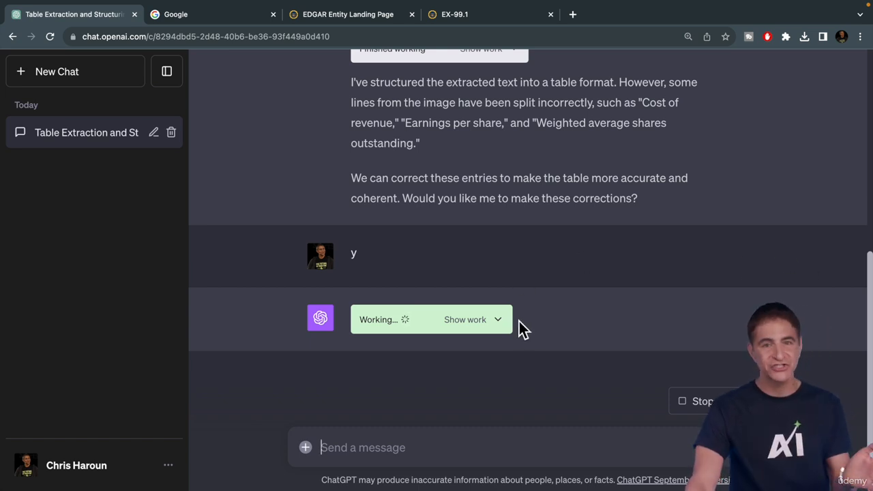
mouse_move(578, 317)
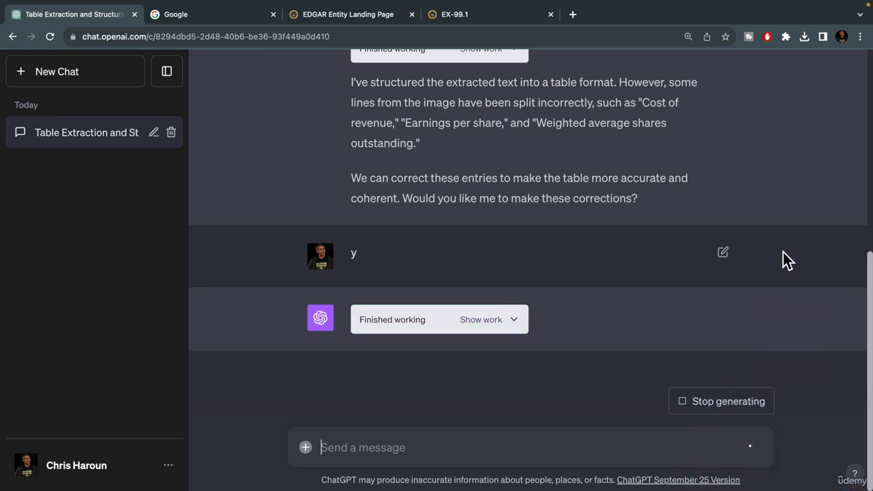
scroll("down", 3)
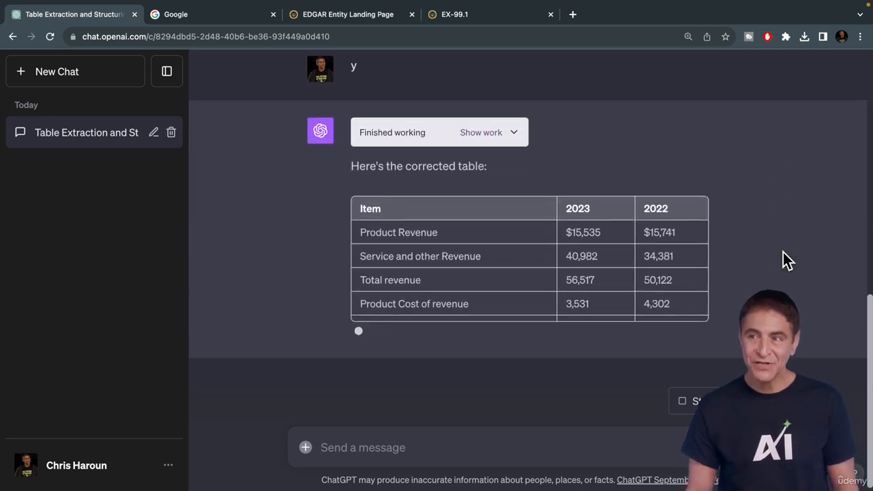
scroll("down", 3)
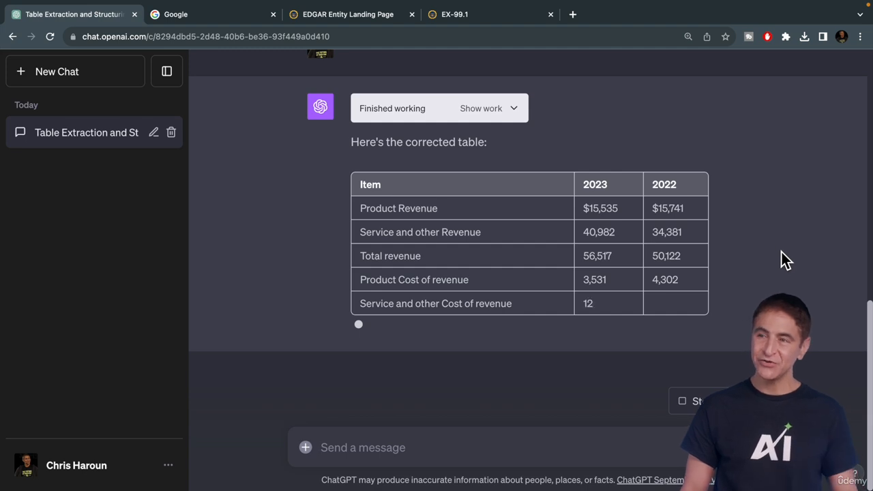
scroll("down", 3)
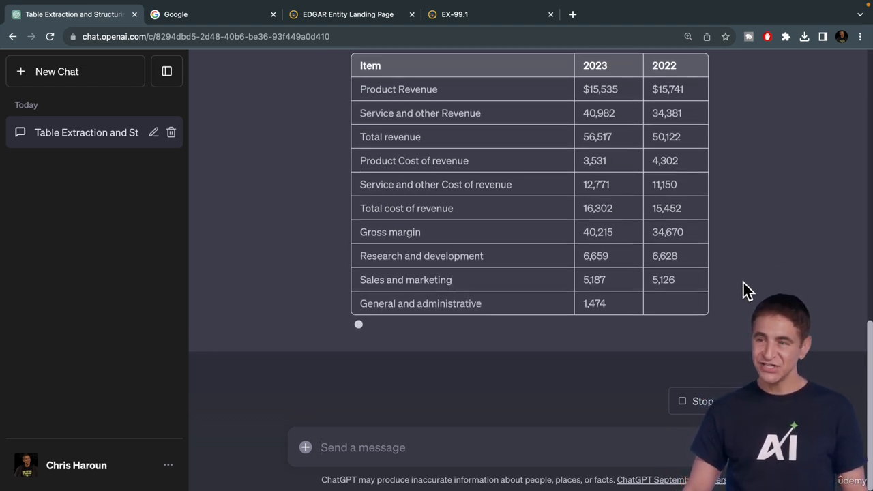
scroll("down", 3)
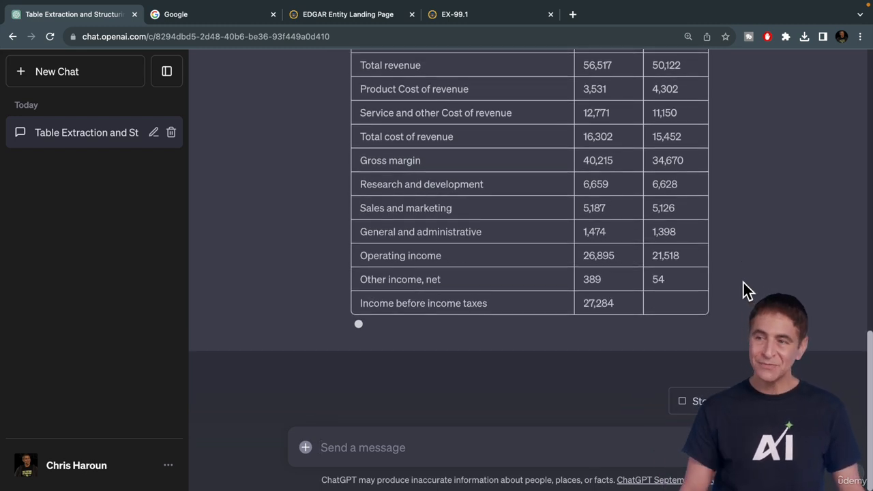
scroll("down", 3)
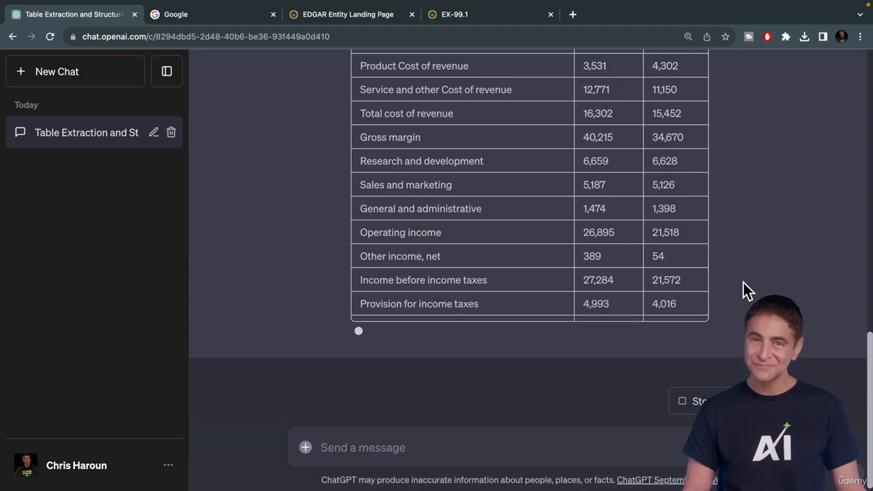